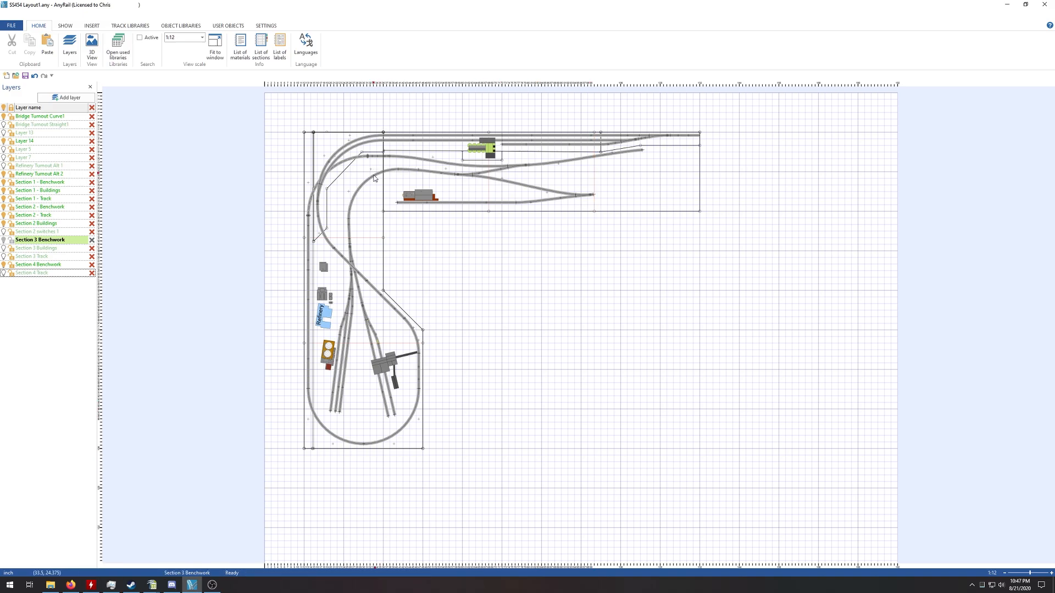
mouse_move(422, 427)
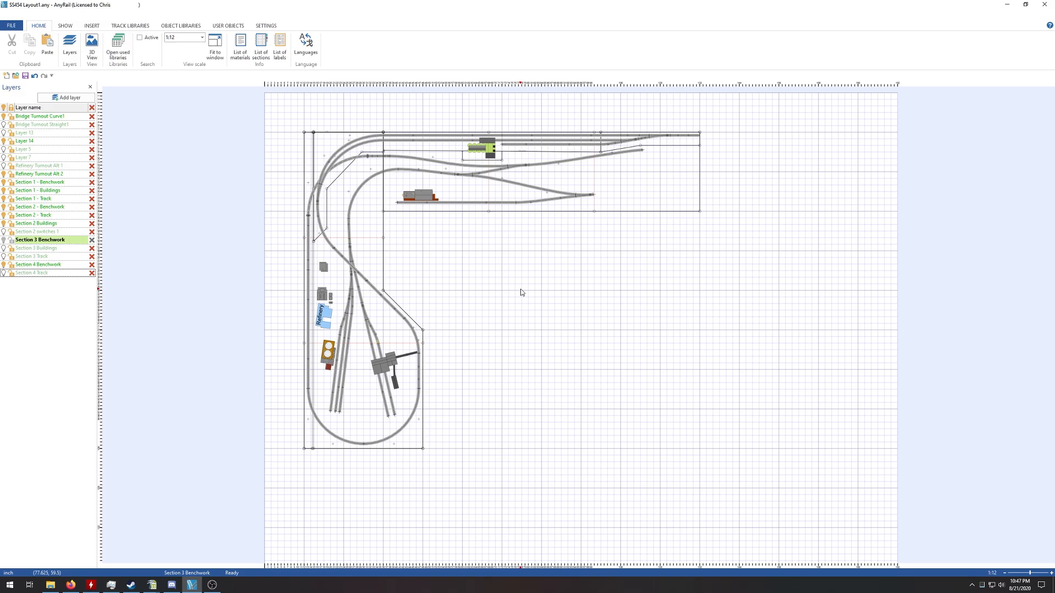
mouse_move(550, 288)
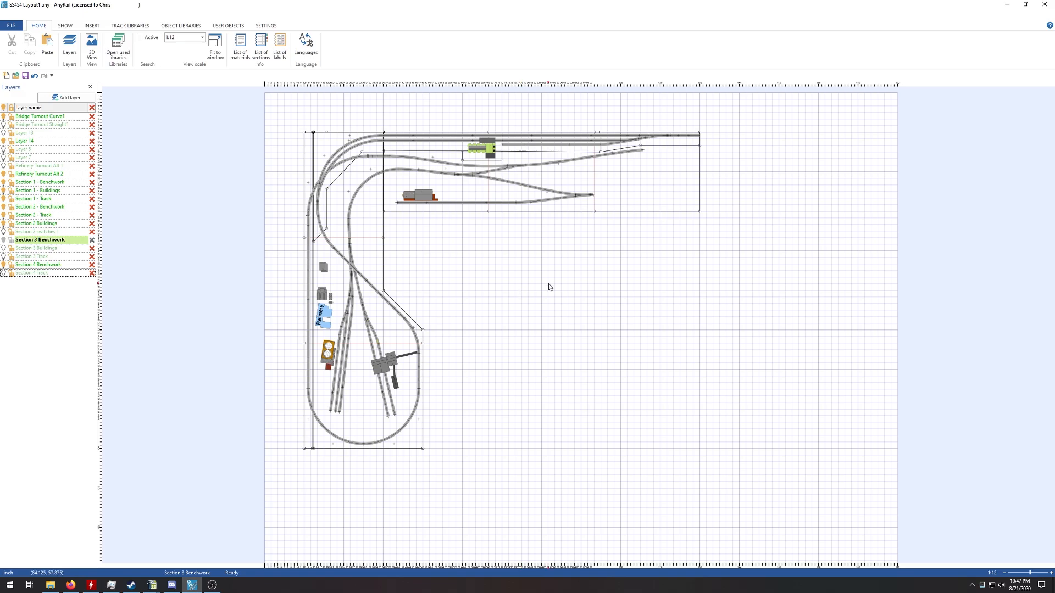
mouse_move(804, 384)
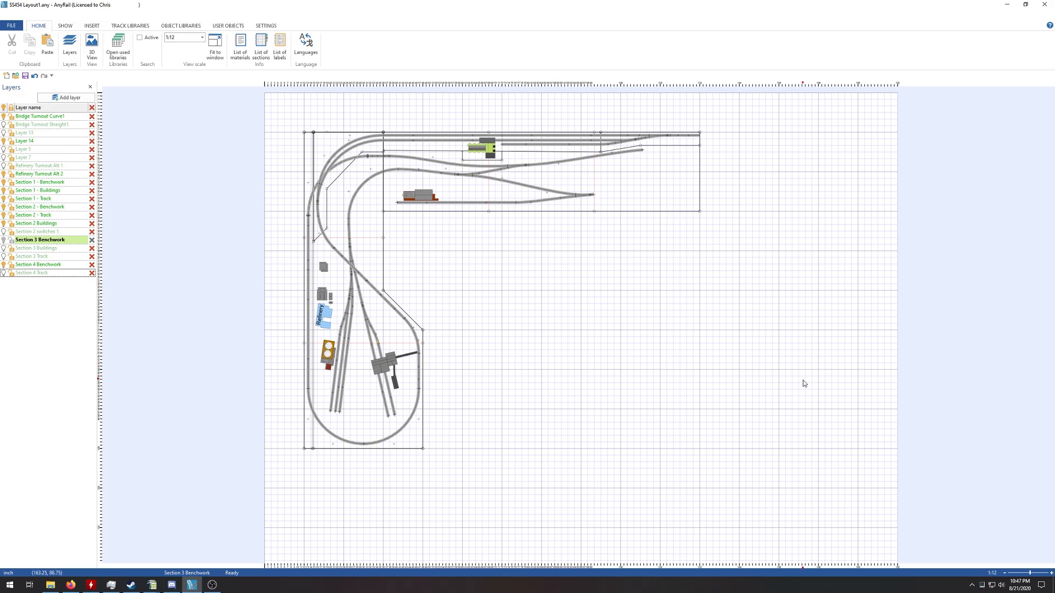
mouse_move(905, 352)
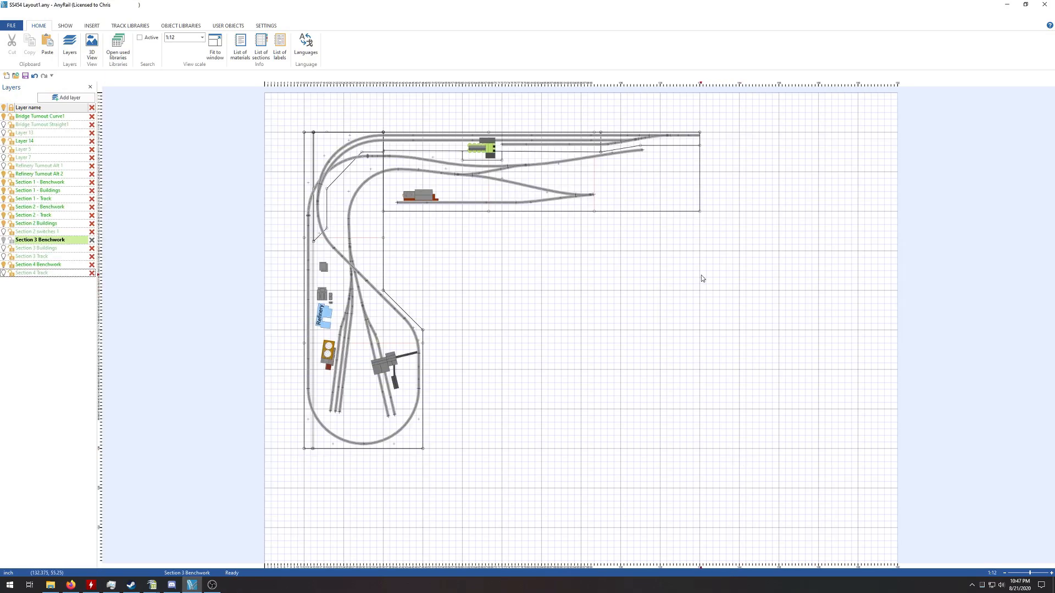
mouse_move(588, 214)
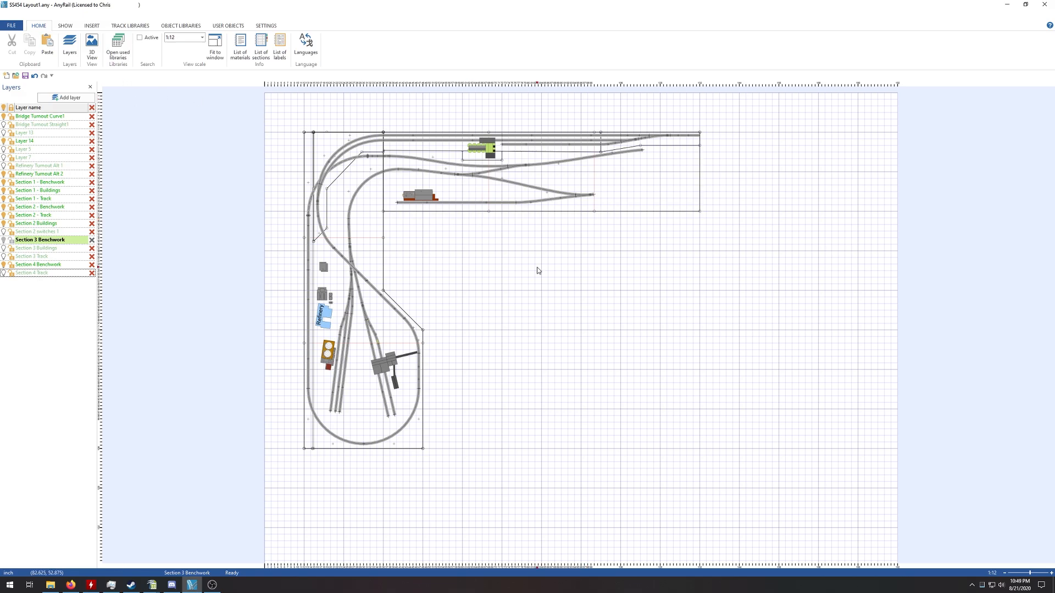
mouse_move(640, 261)
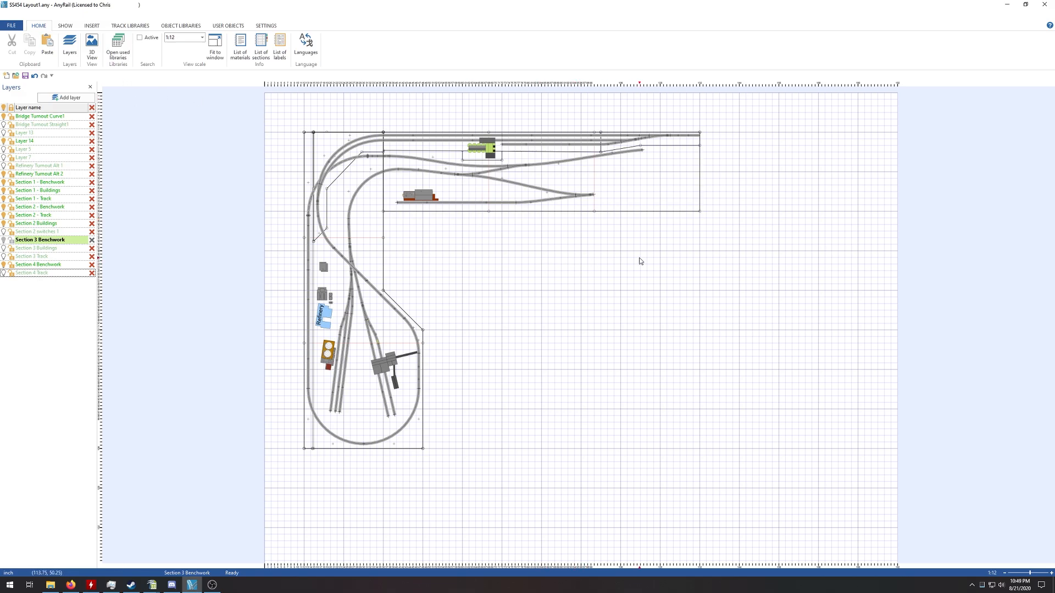
- Review the work area settings, then start adding a freeform benchwork surface
left_click(118, 48)
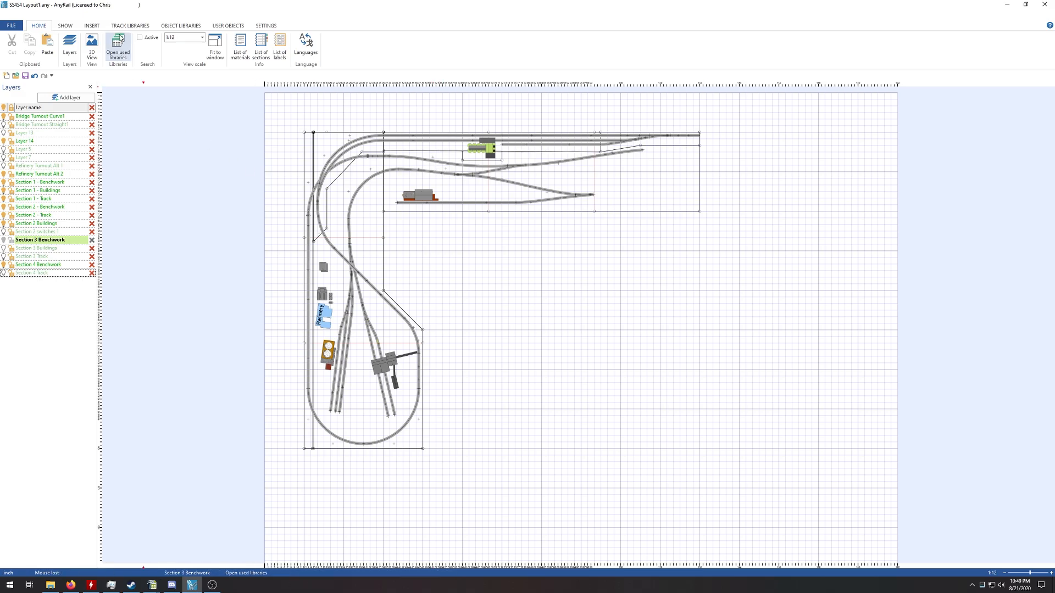
left_click(90, 25)
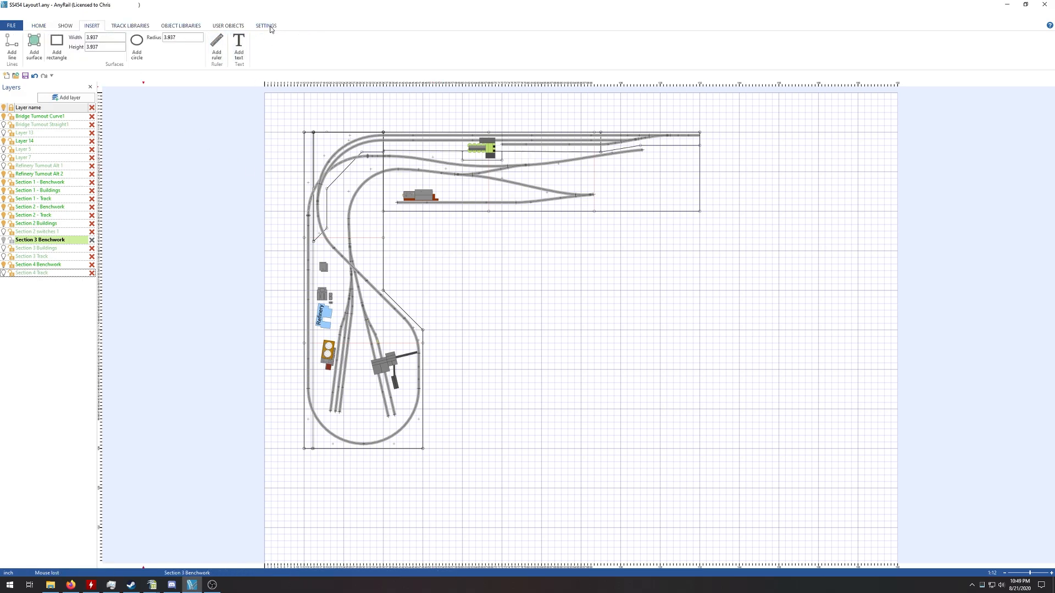
left_click(265, 26)
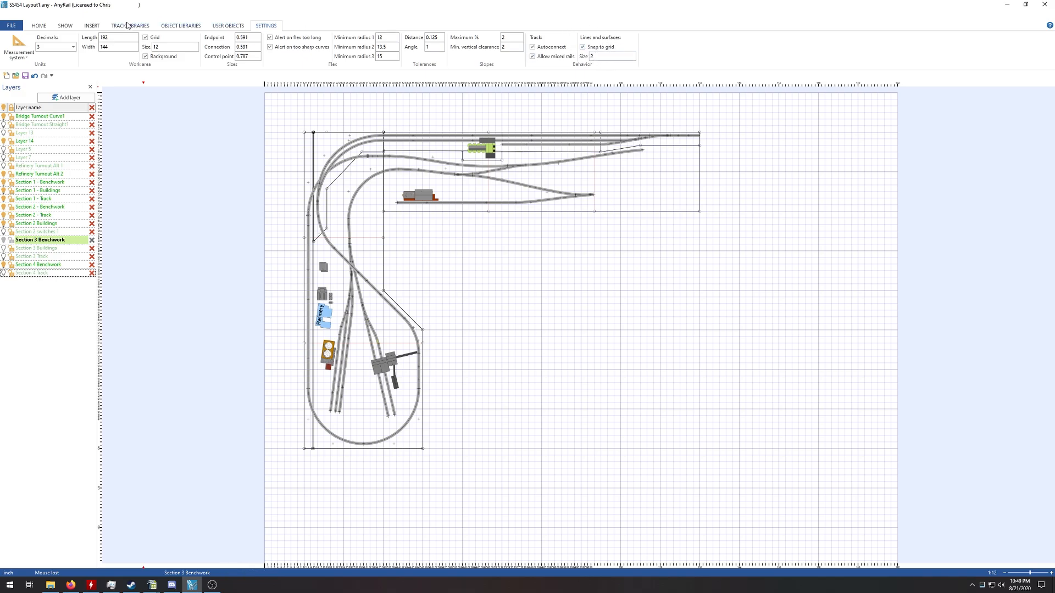
left_click(91, 26)
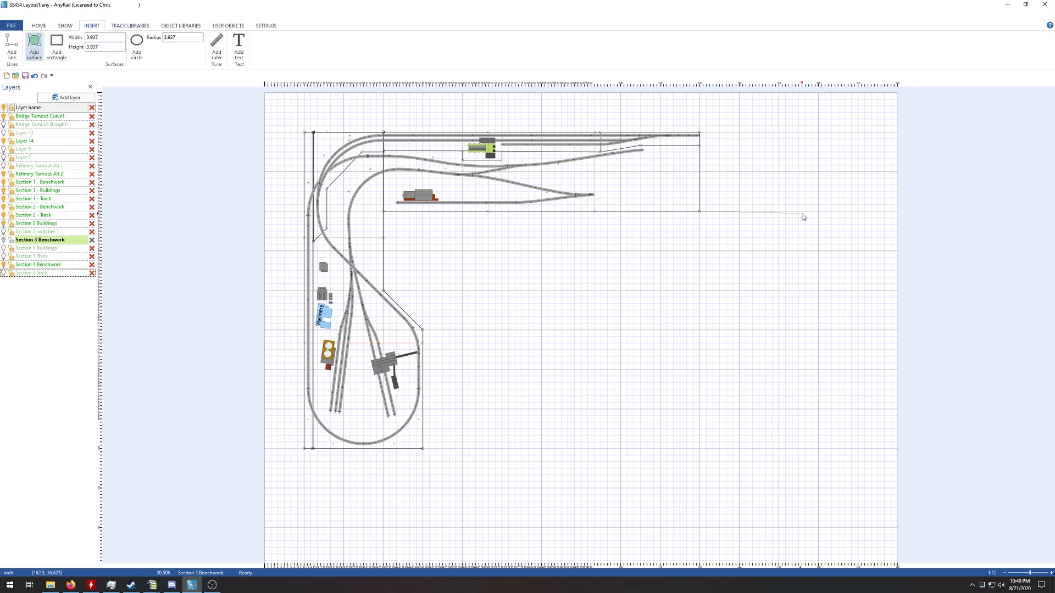
- Draw a rectangular surface extending right from the top section
left_click_drag(699, 209, 860, 202)
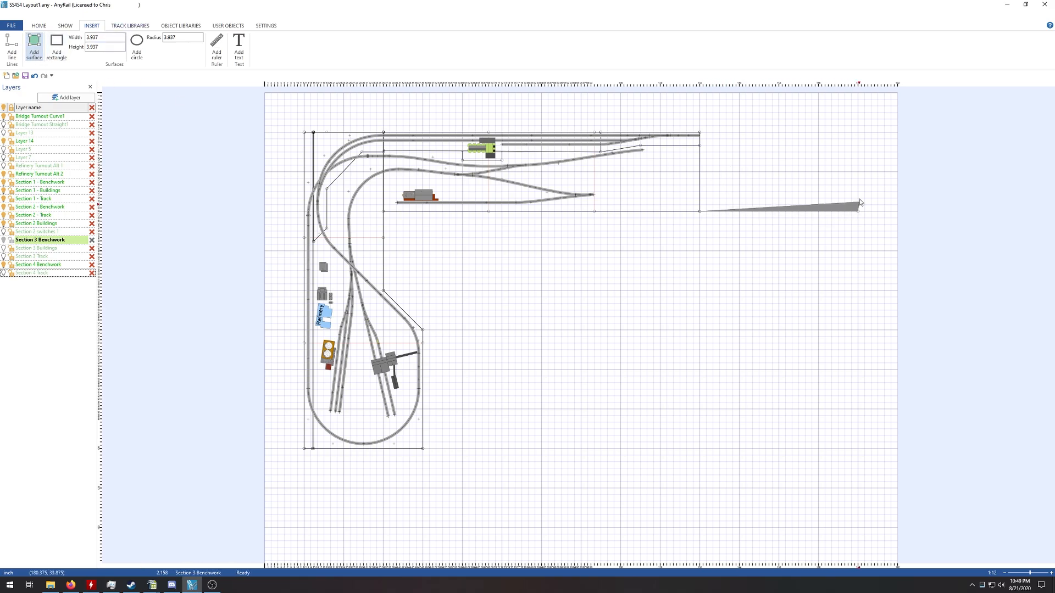
left_click_drag(699, 135, 860, 210)
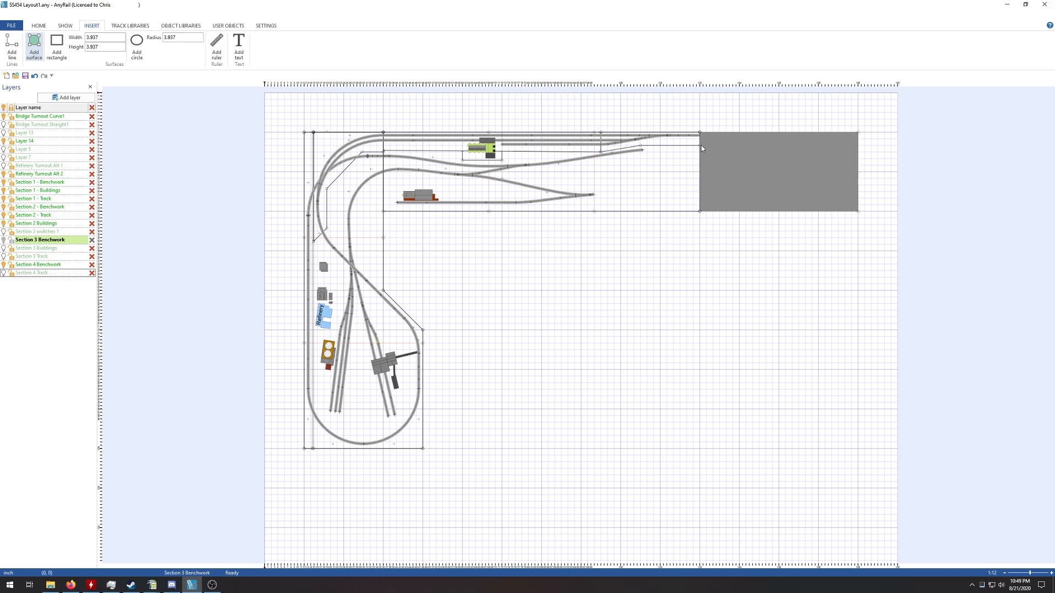
left_click(777, 171)
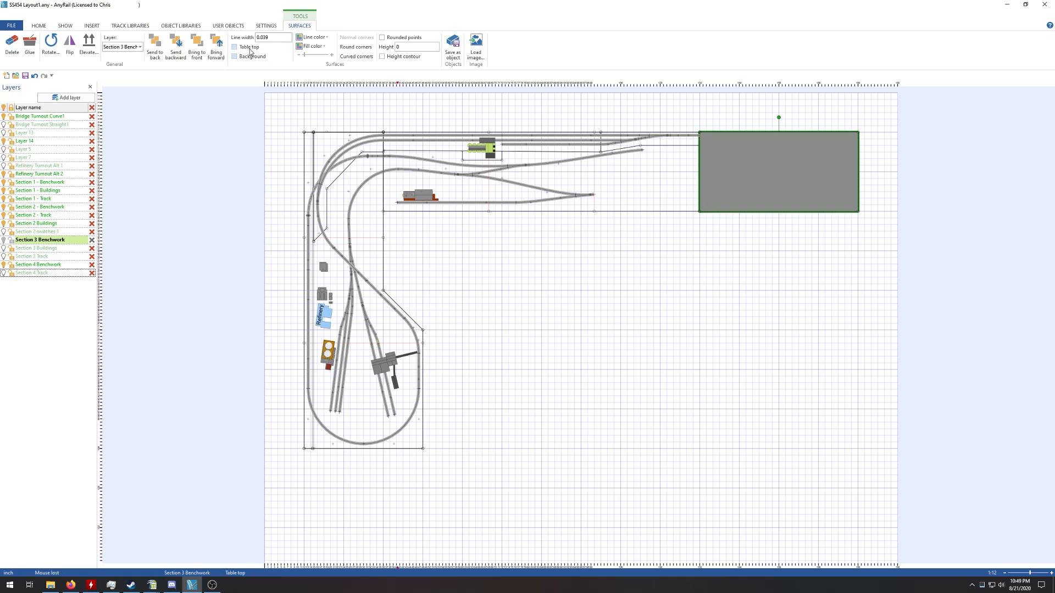
- Give the surface line width .125, mark it table top and background, with no fill
left_click(264, 37)
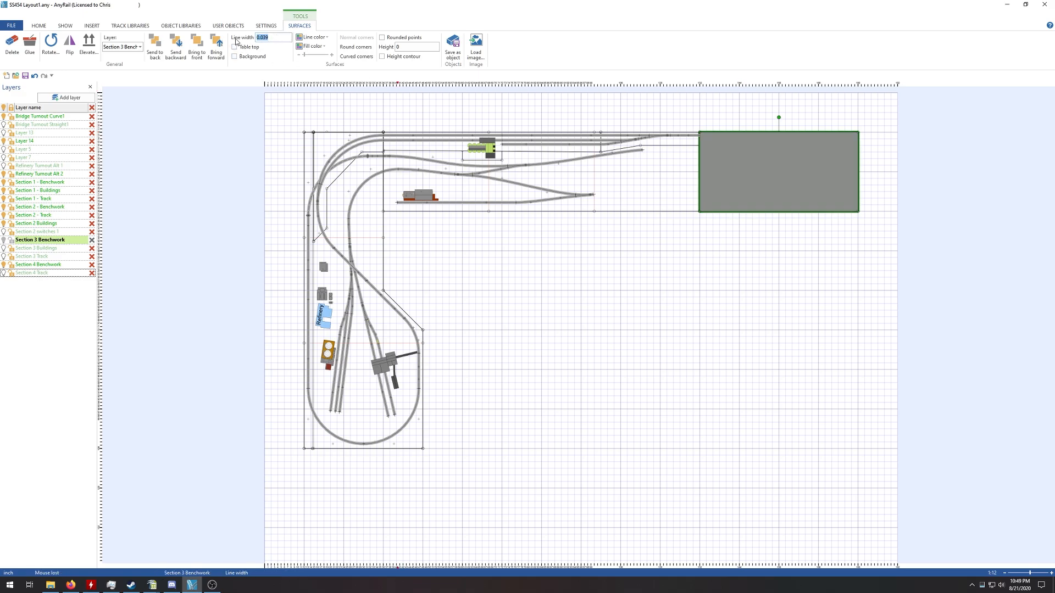
type(".125")
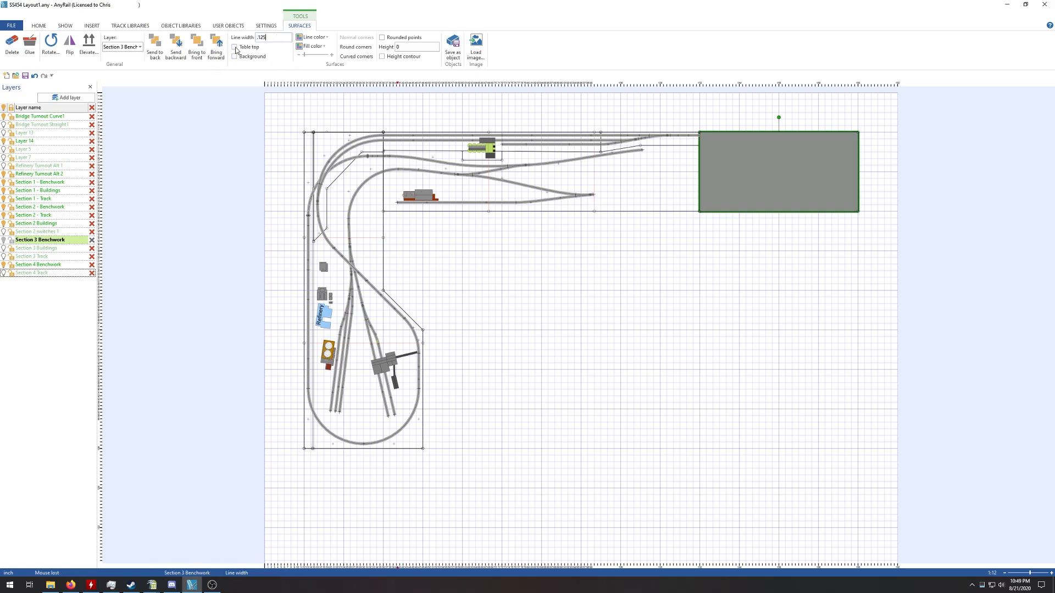
left_click(310, 46)
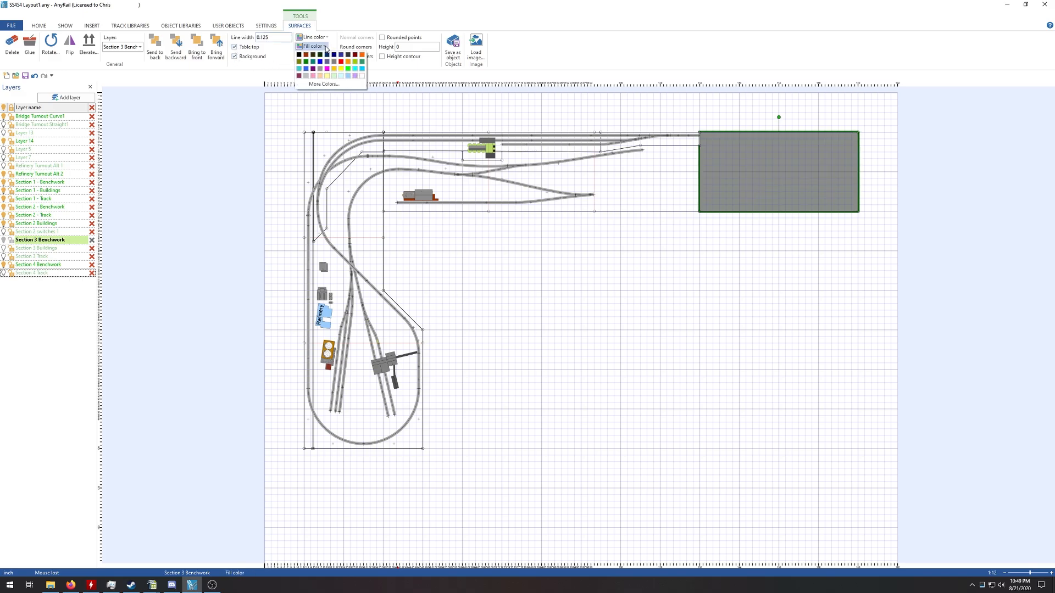
left_click(298, 49)
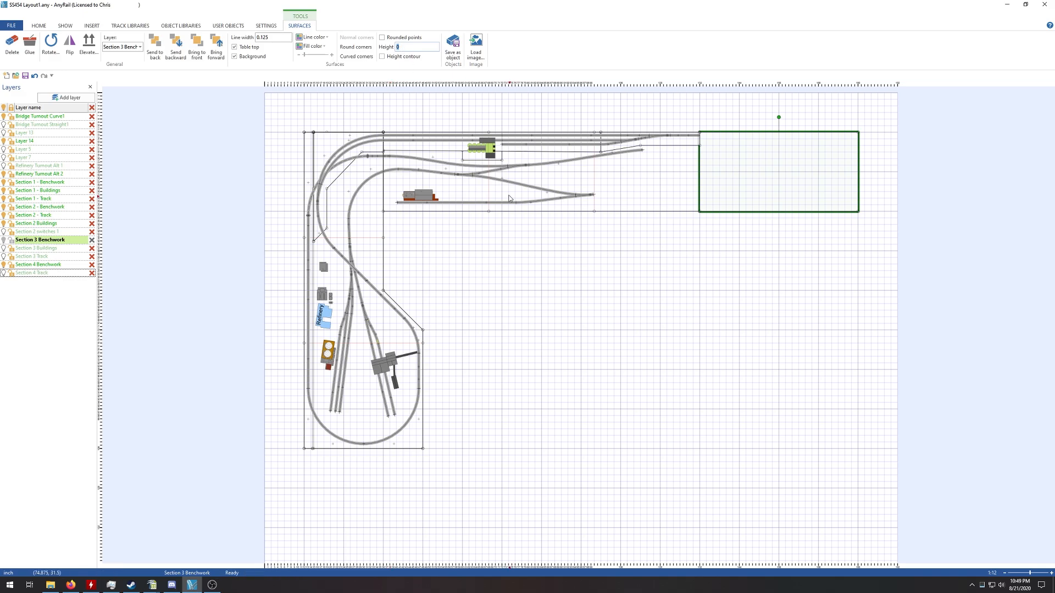
left_click(39, 26)
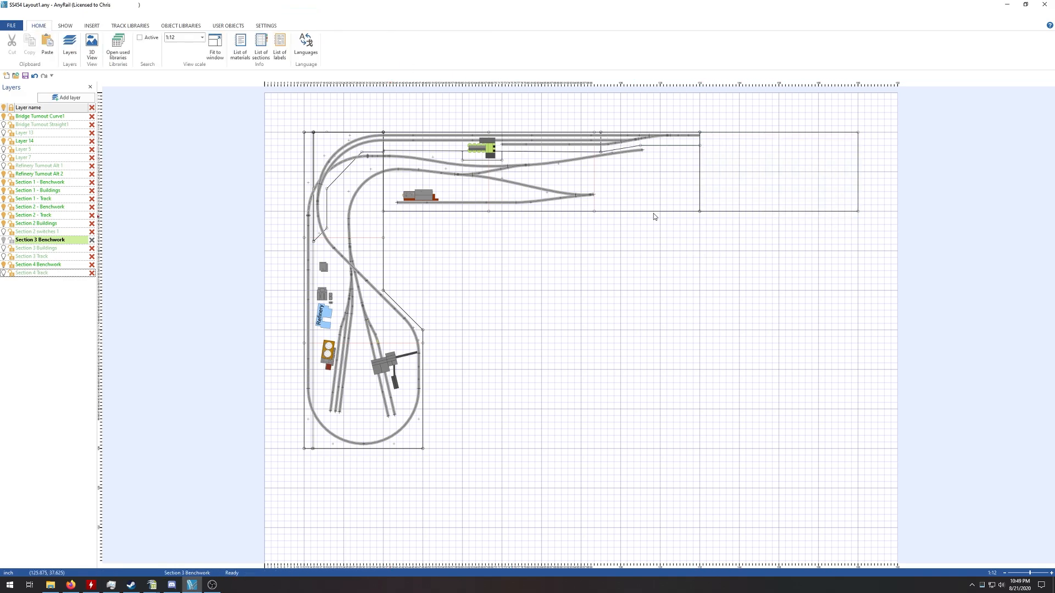
- On Section 4 Benchwork, outline a tall surface with an angled inner edge below the extension
left_click(40, 265)
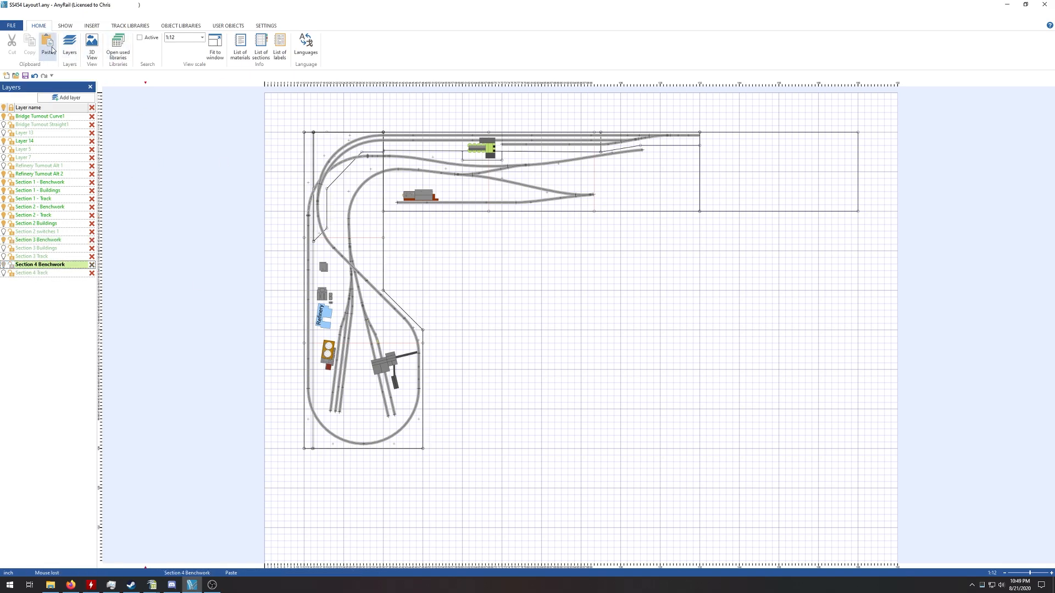
left_click(91, 25)
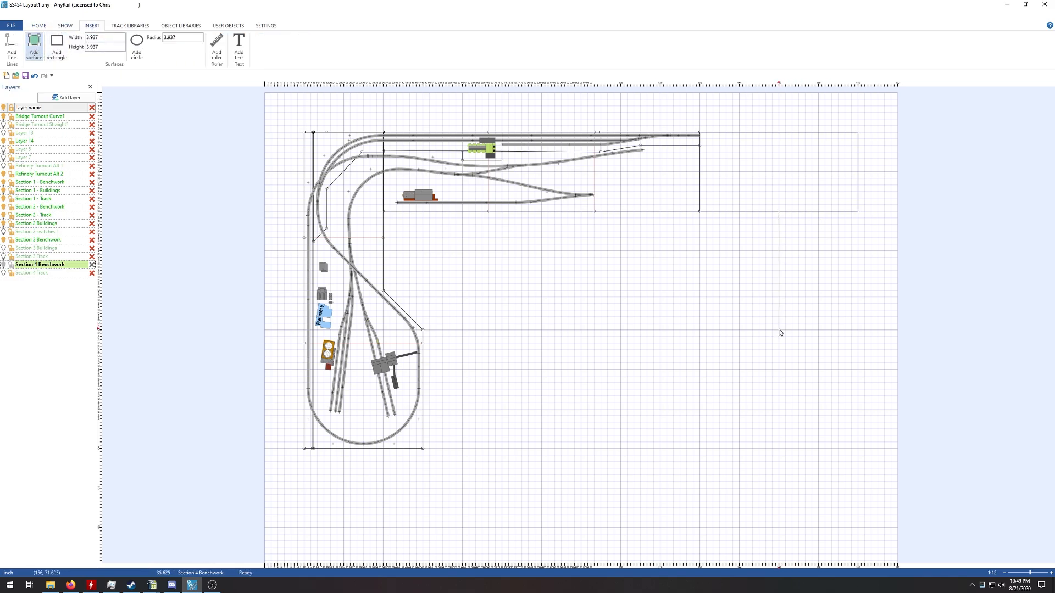
left_click_drag(761, 216, 748, 366)
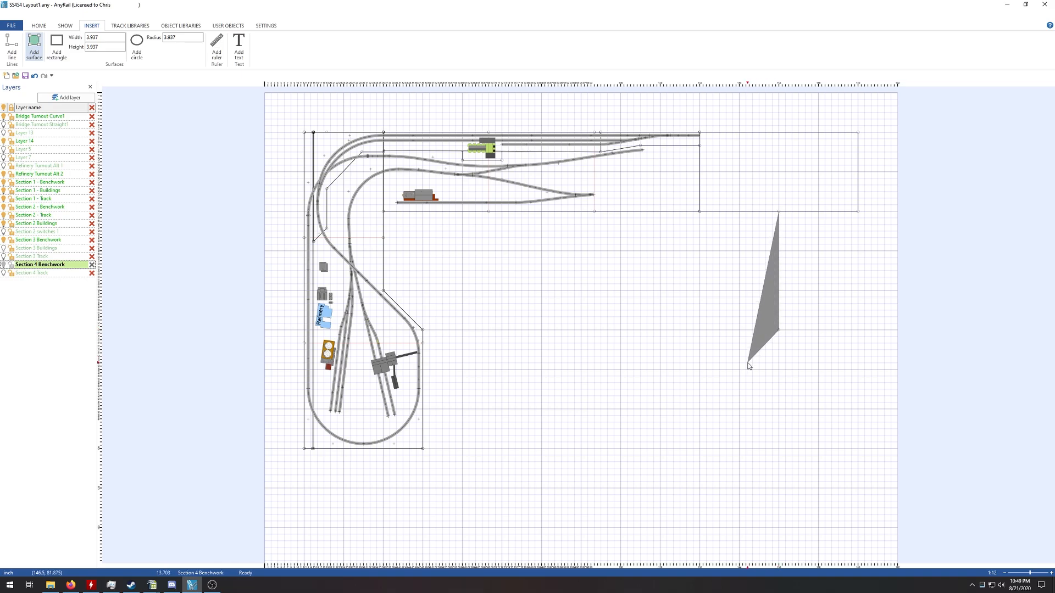
left_click_drag(749, 366, 745, 495)
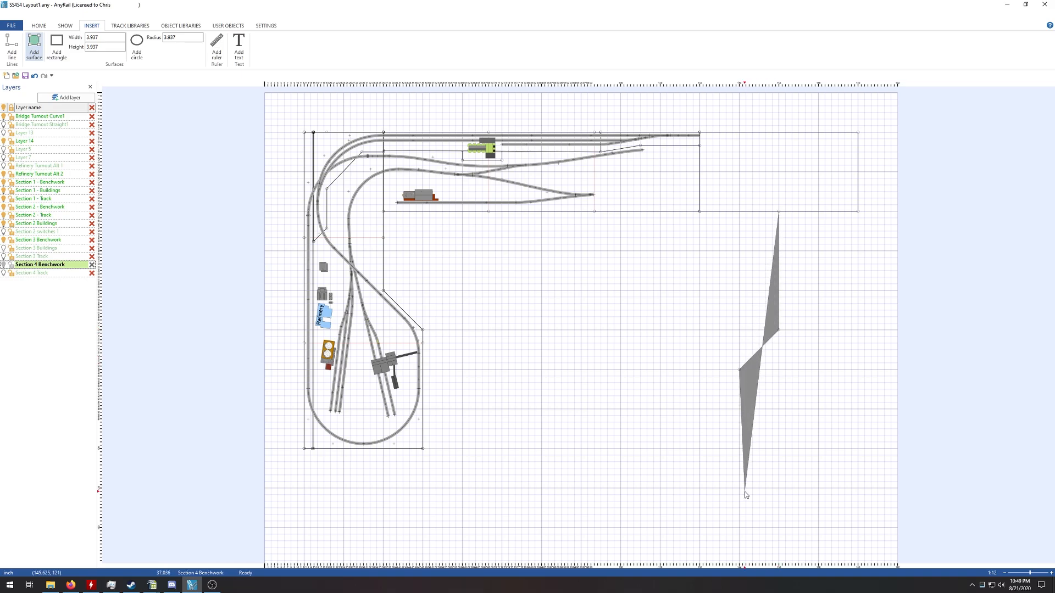
left_click_drag(745, 495, 857, 533)
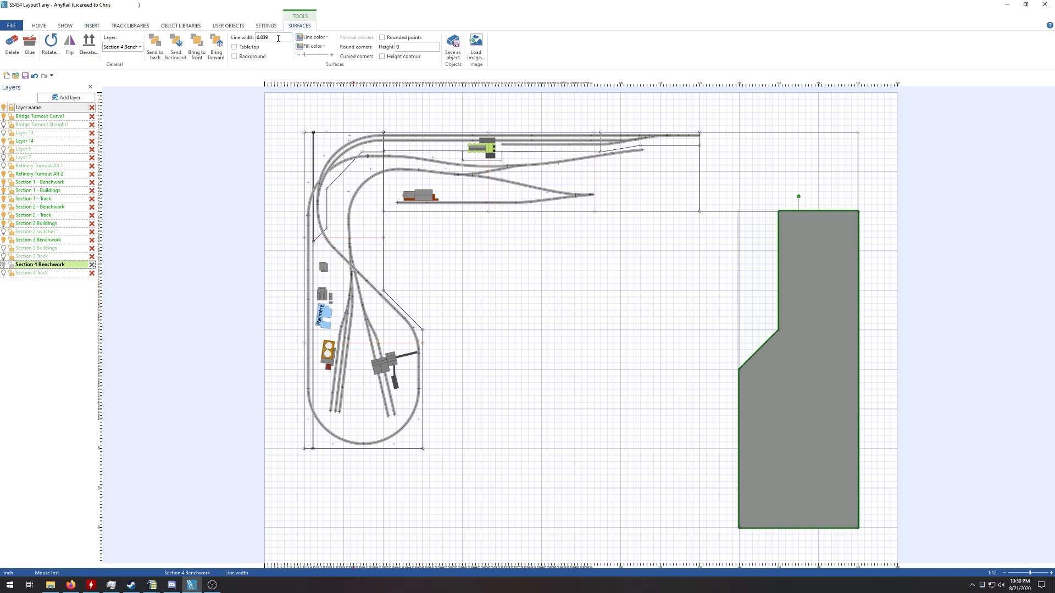
- Set the Section 4 surface to line width .125, table top, and outline only
type(".125")
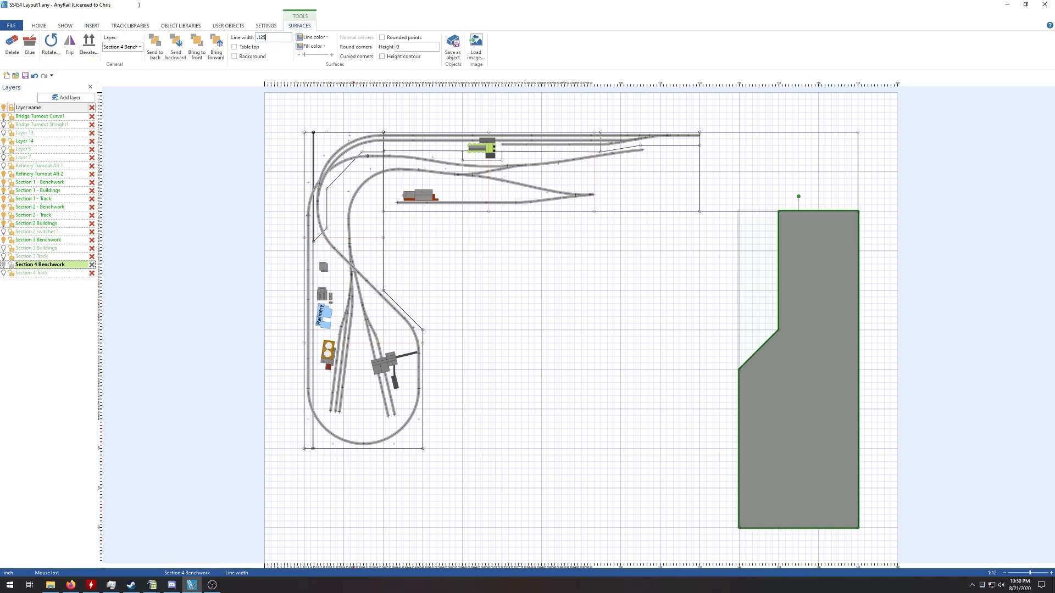
left_click(235, 46)
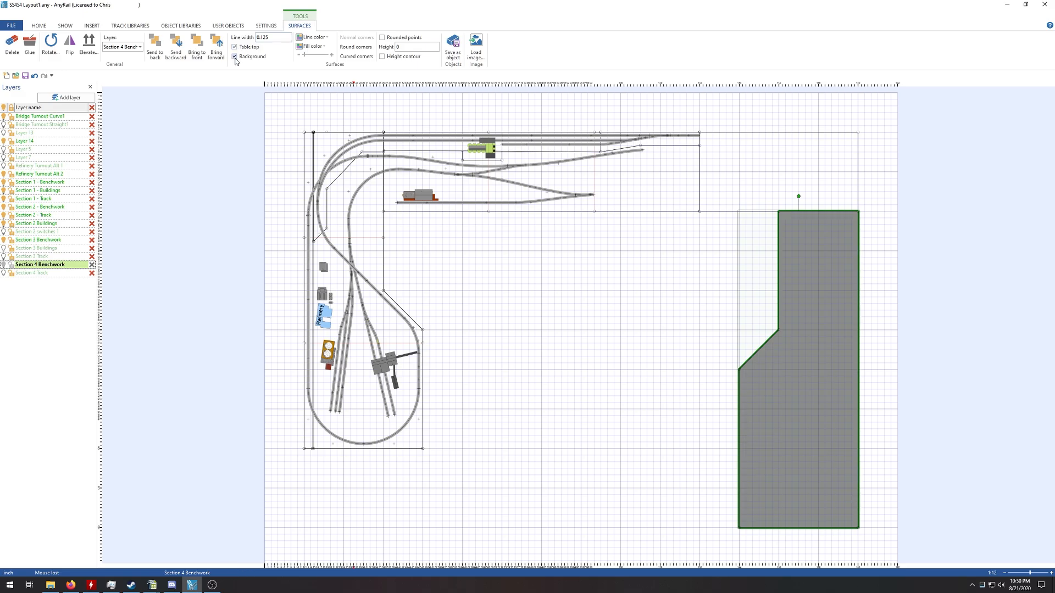
left_click(311, 46)
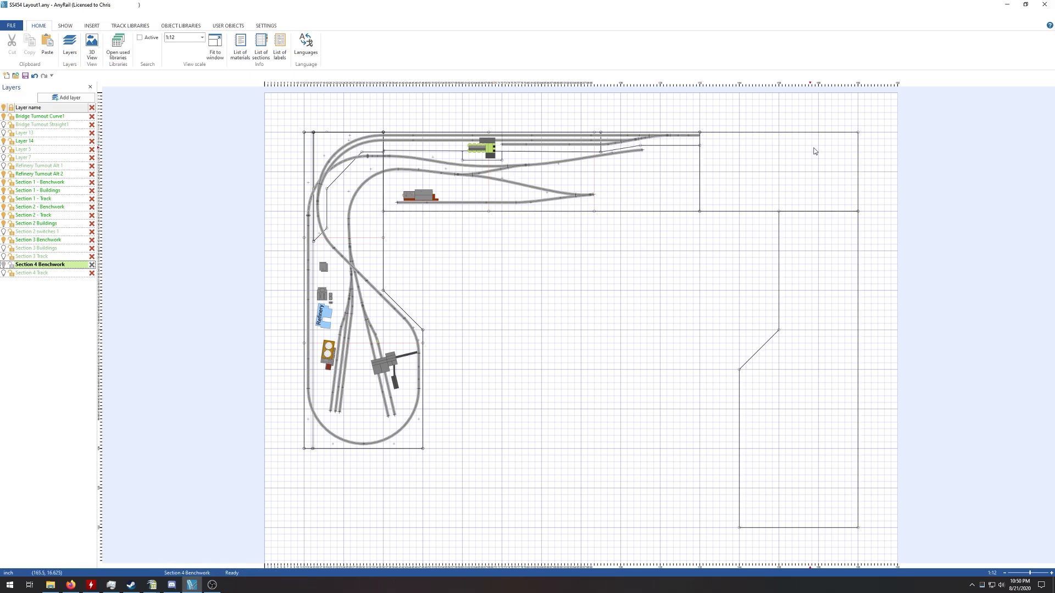
mouse_move(717, 149)
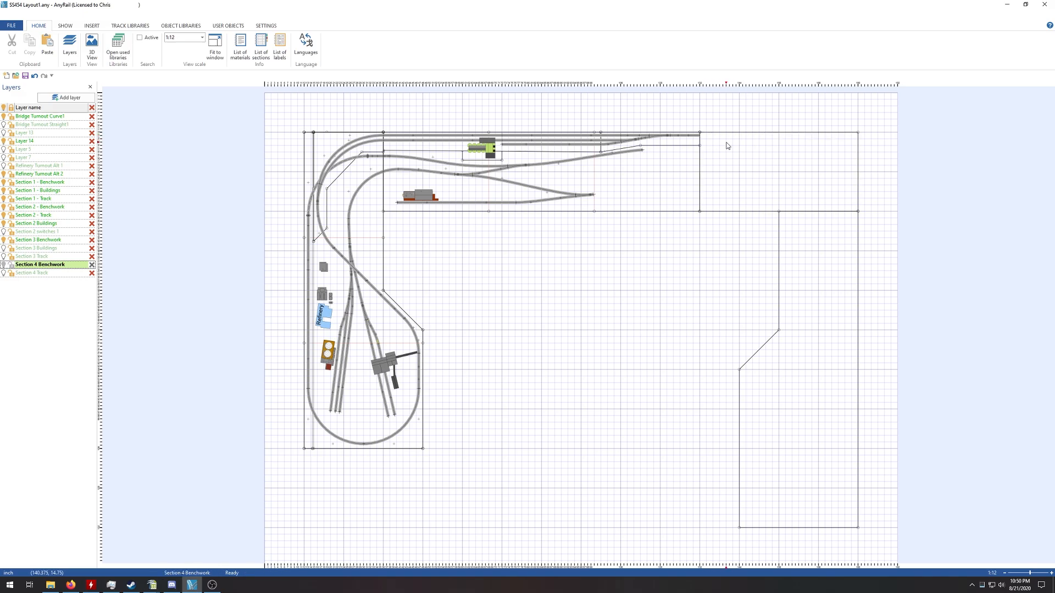
mouse_move(836, 160)
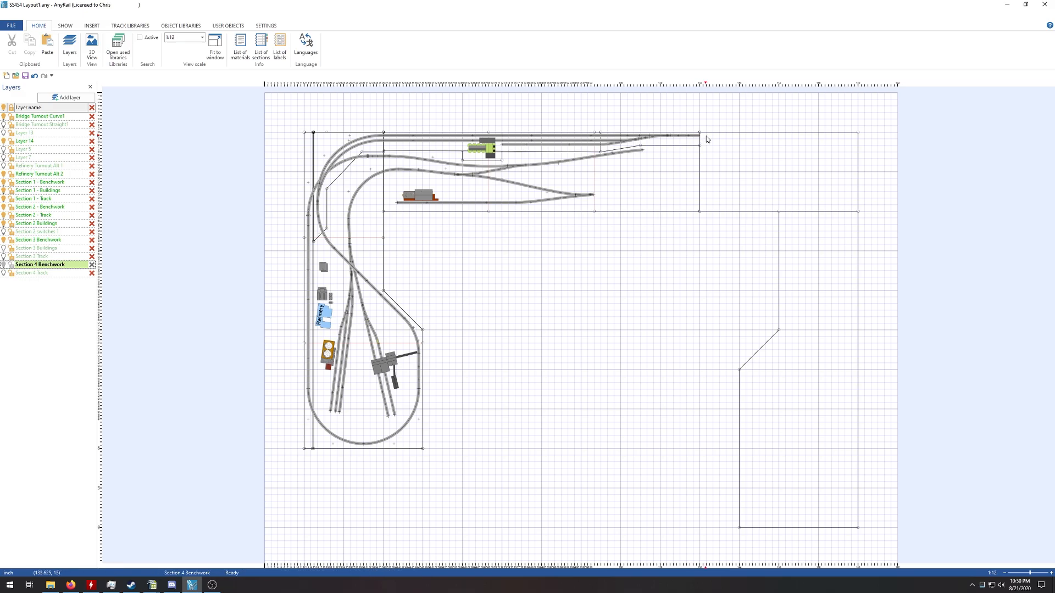
mouse_move(834, 324)
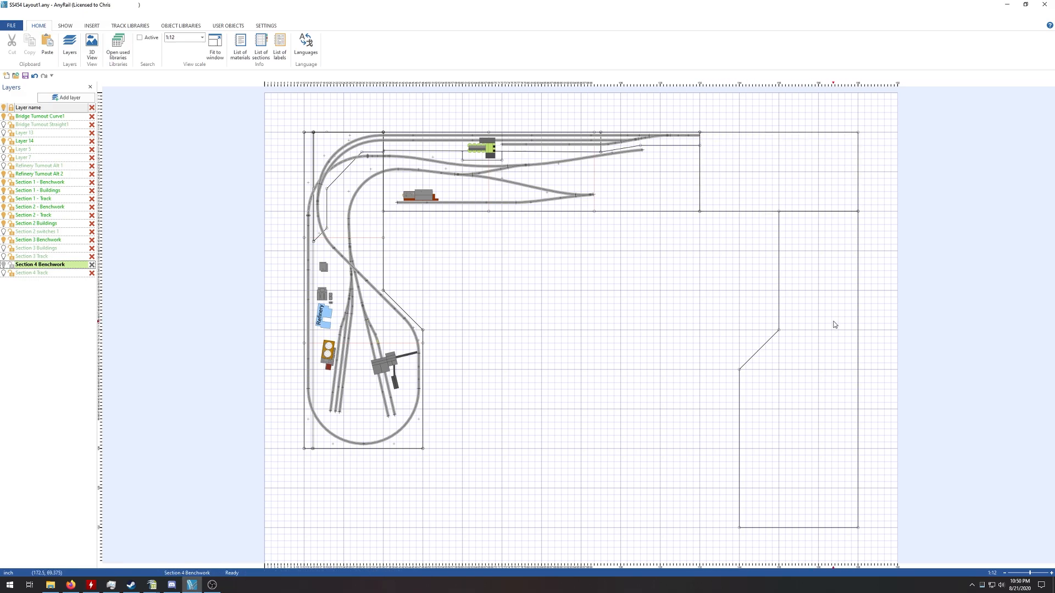
mouse_move(847, 434)
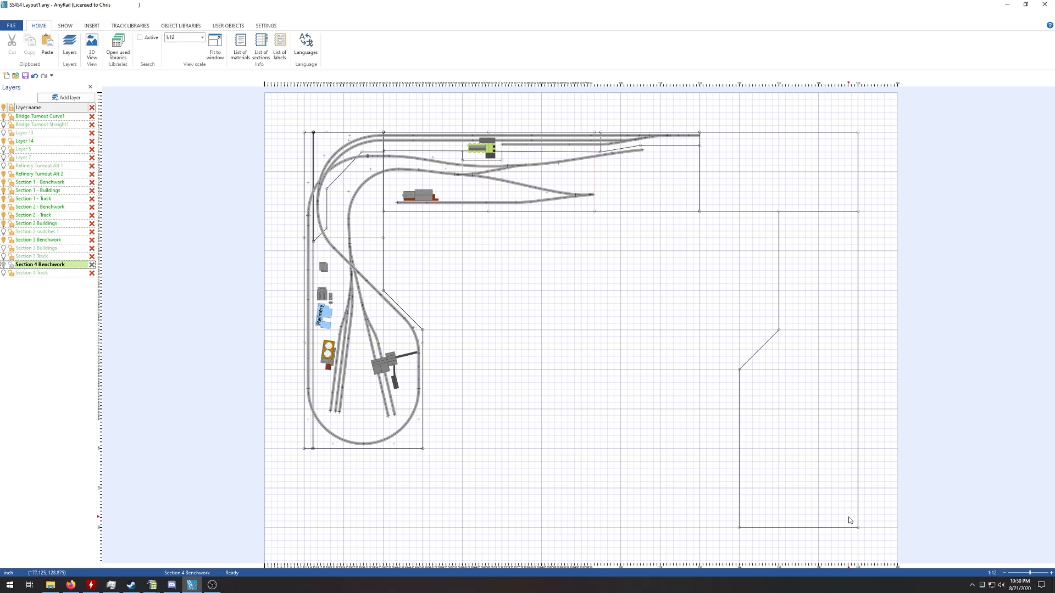
mouse_move(840, 478)
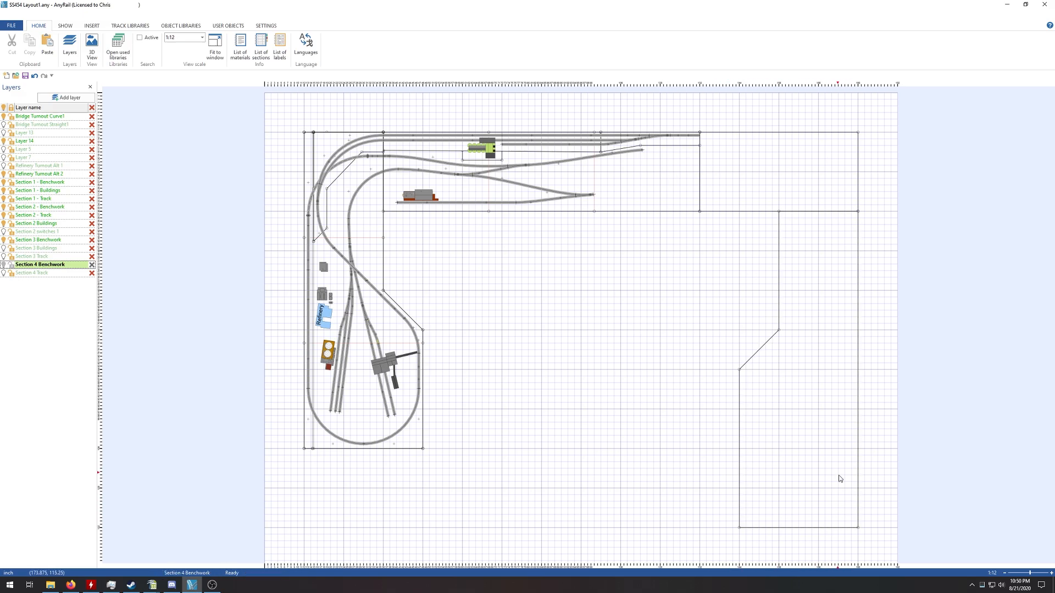
mouse_move(639, 290)
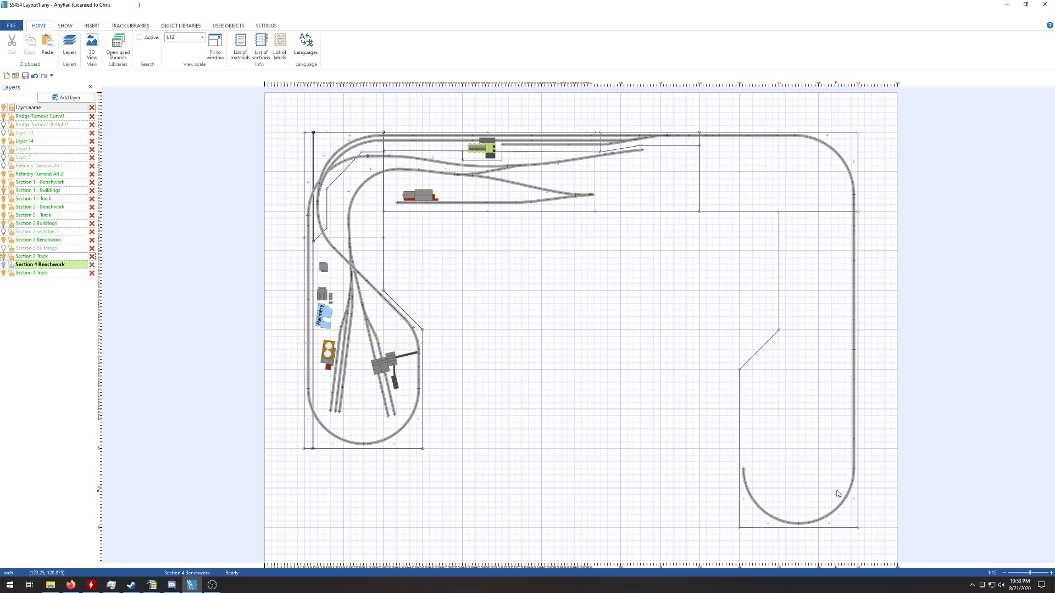
mouse_move(318, 408)
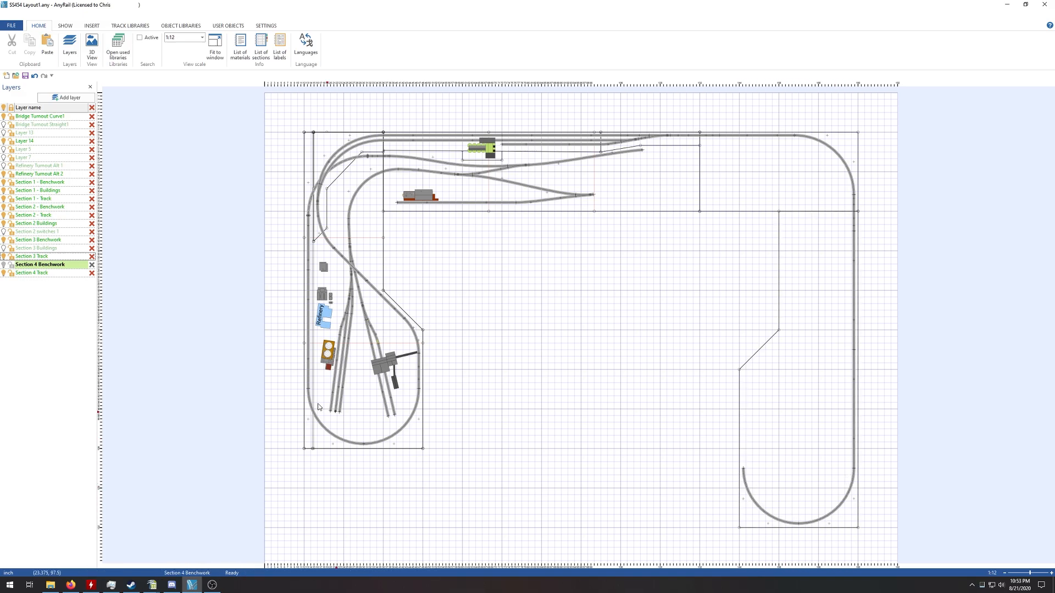
mouse_move(731, 496)
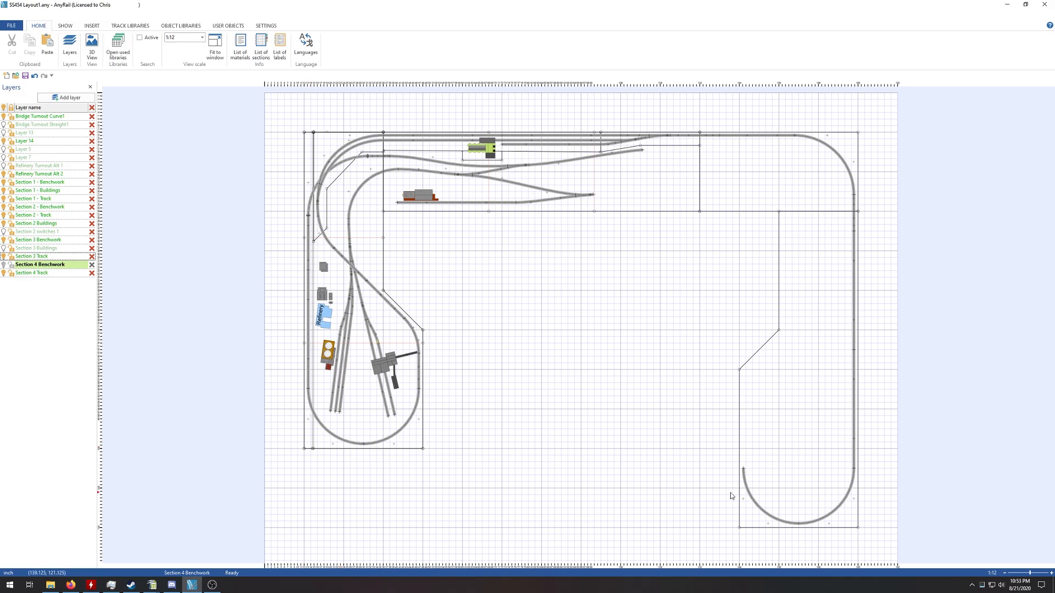
mouse_move(788, 362)
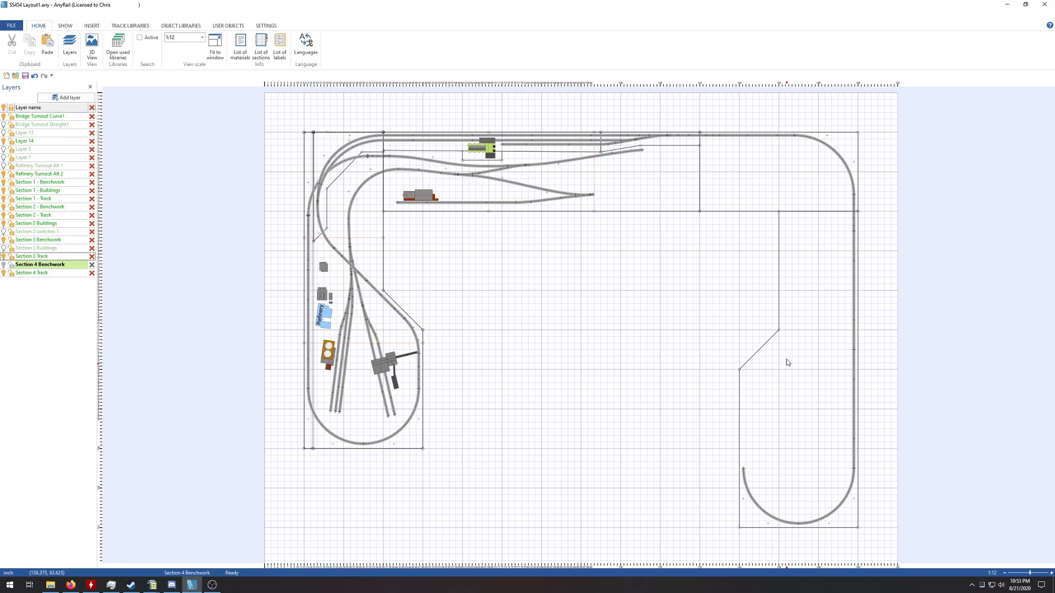
mouse_move(658, 414)
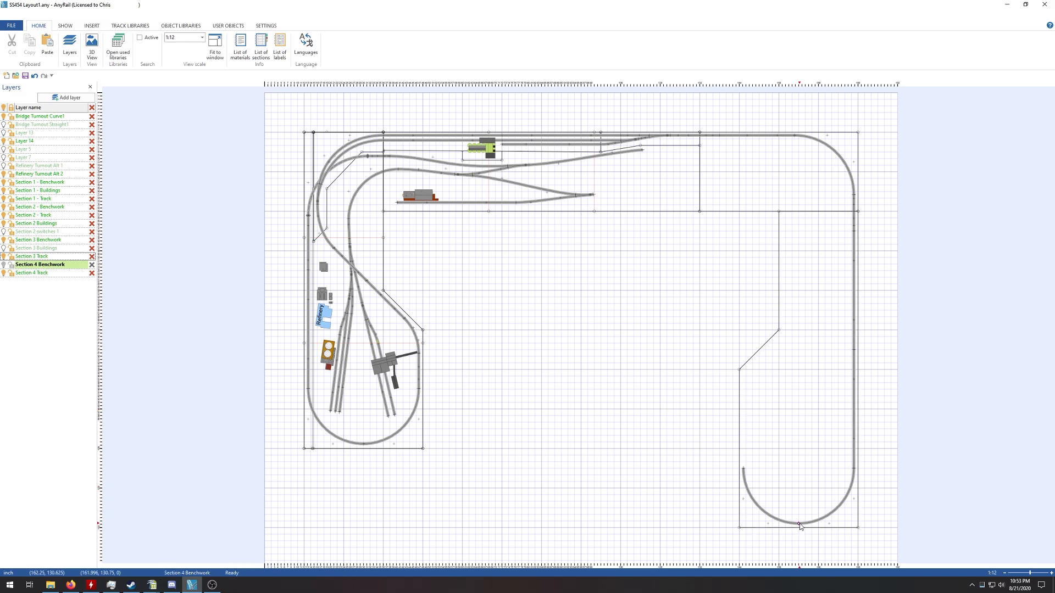
- Create a slope from the curve's bottom joint climbing from height 0 to 3
left_click(799, 525)
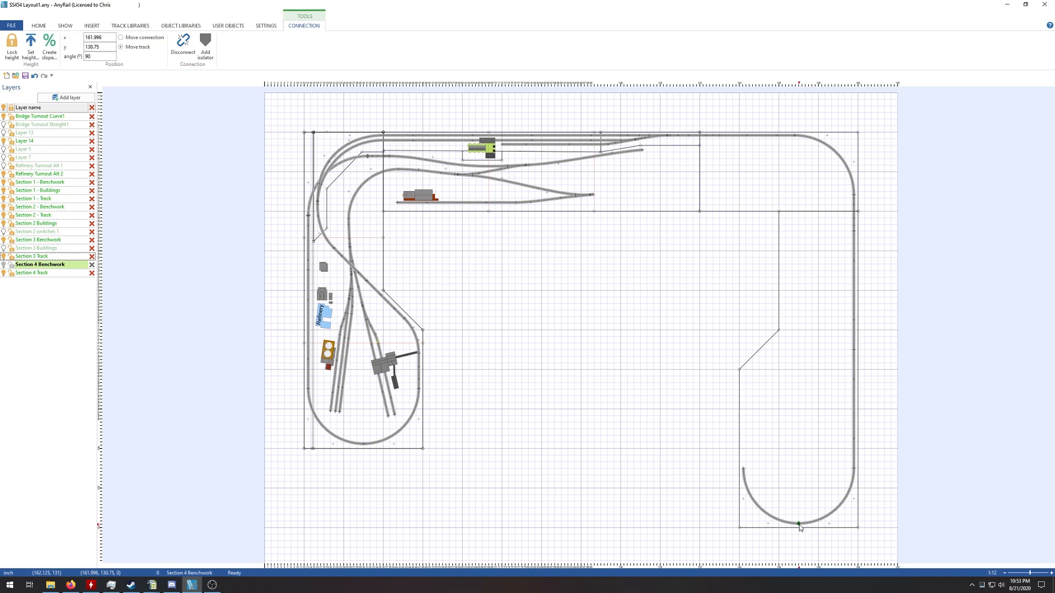
right_click(800, 525)
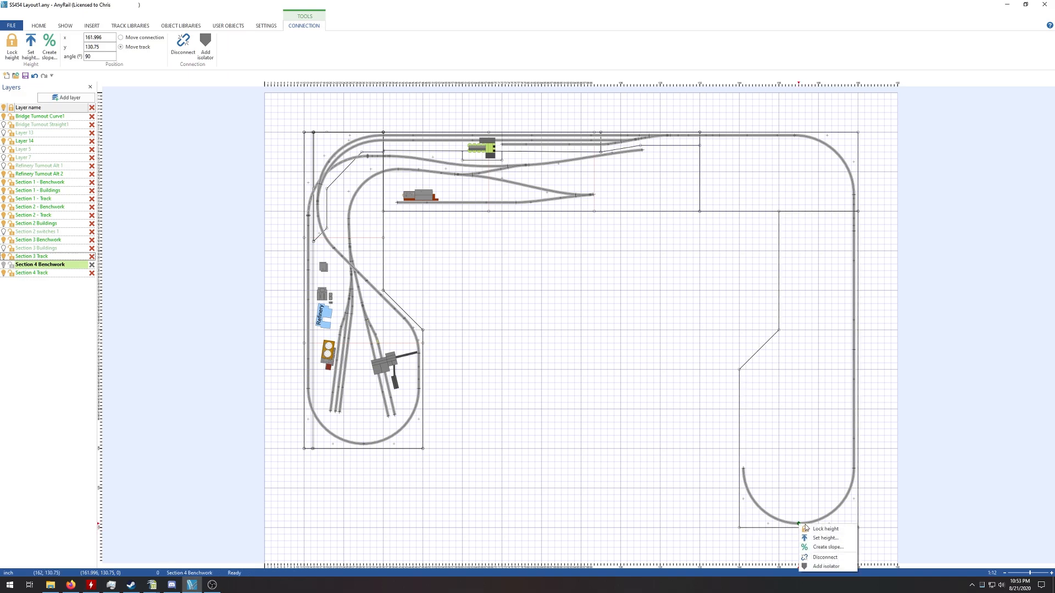
left_click(827, 547)
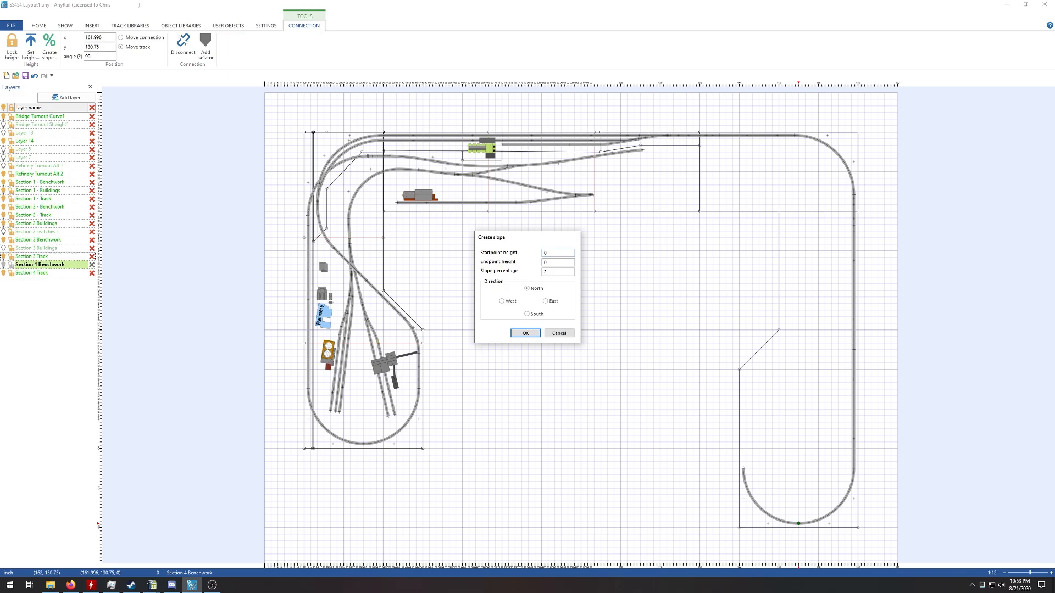
left_click(556, 262)
type("3")
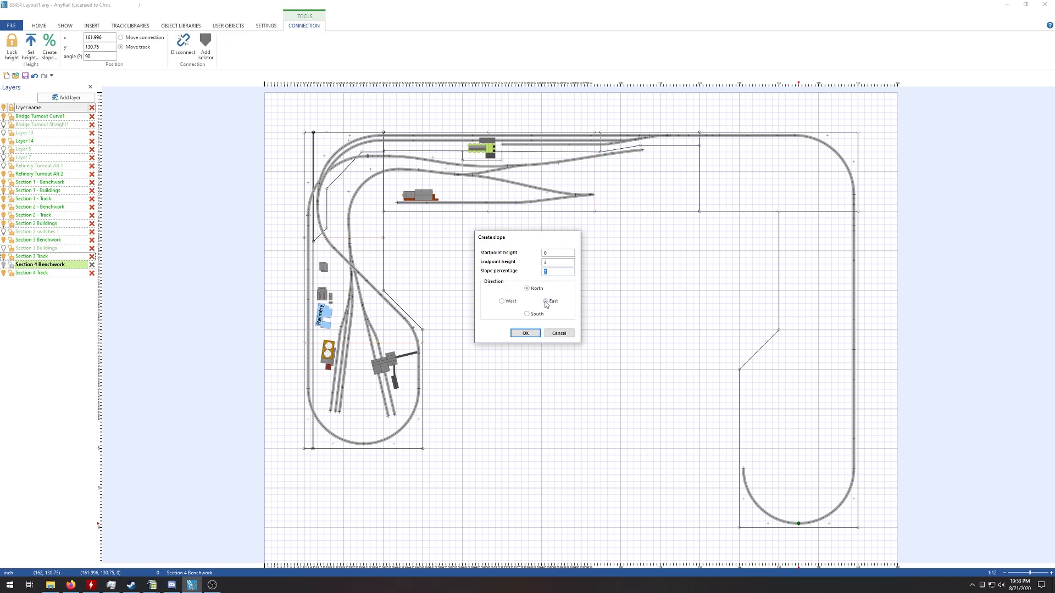
left_click(525, 333)
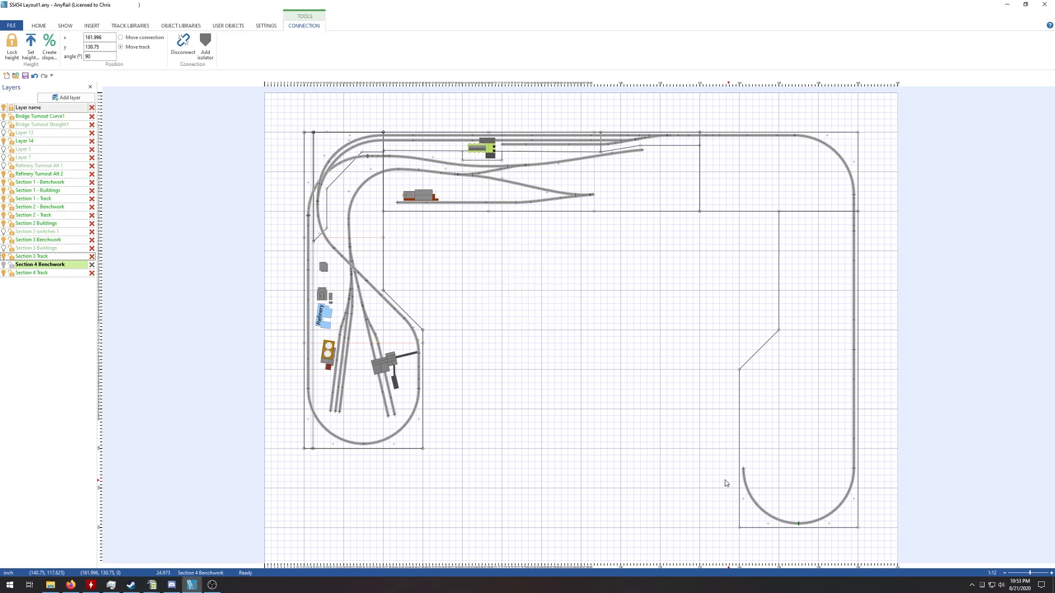
left_click(38, 26)
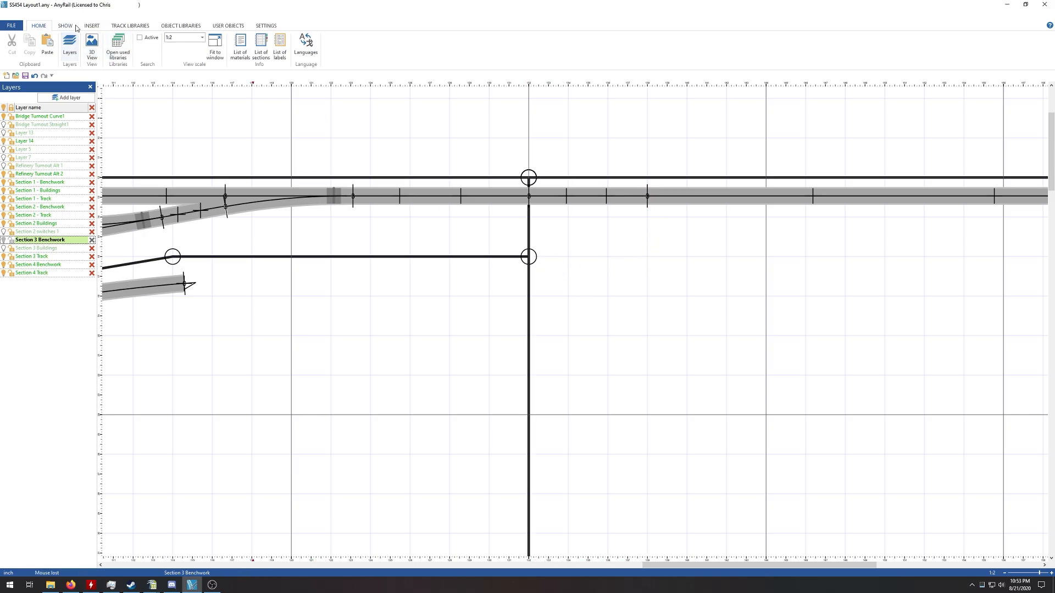
- Add a small Section 3 corner surface with line width .125 and height 3
left_click(92, 25)
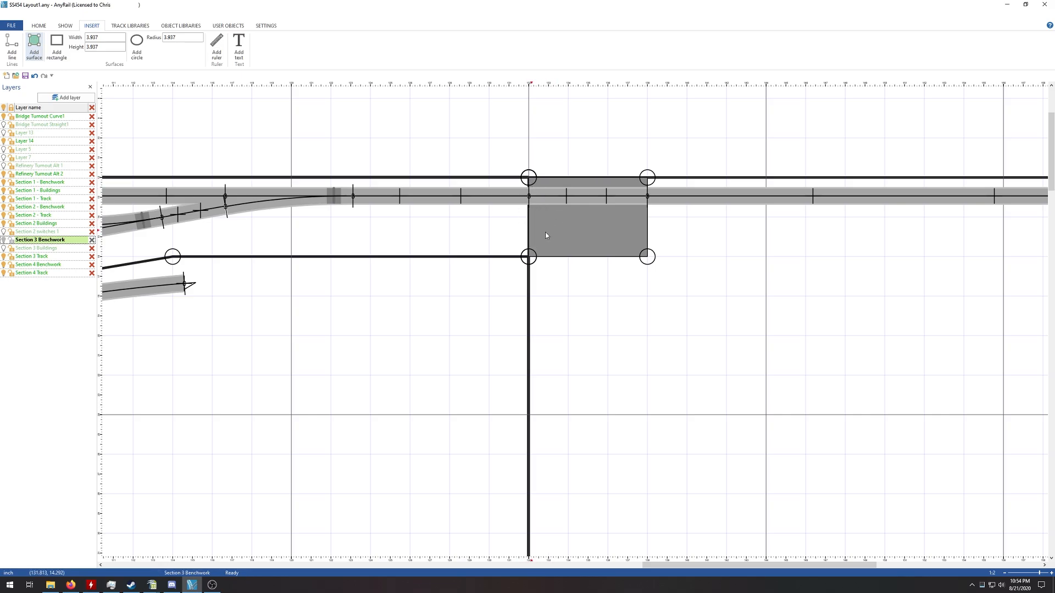
left_click(587, 232)
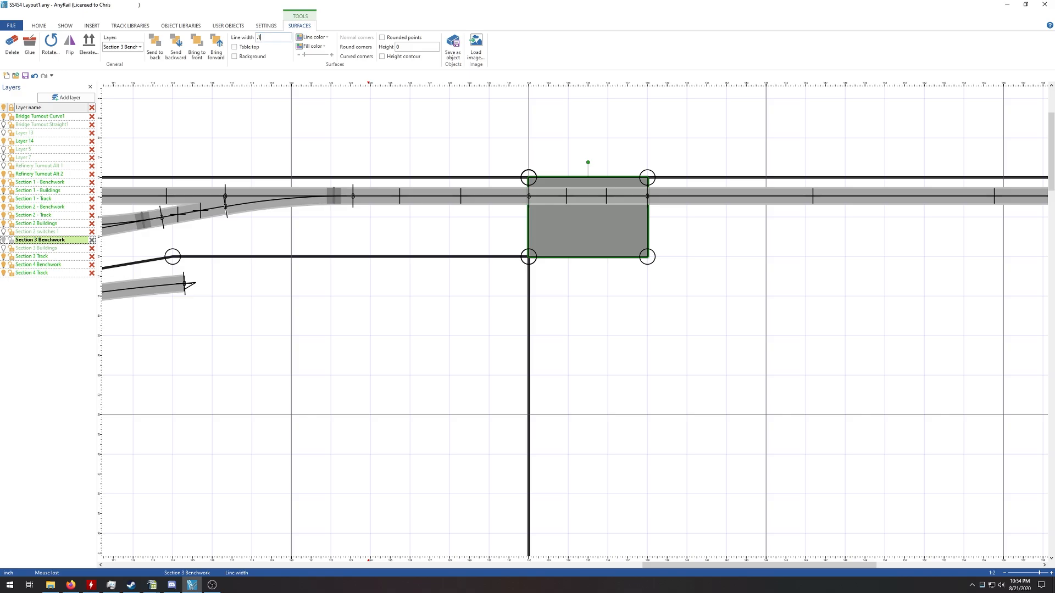
type(".125")
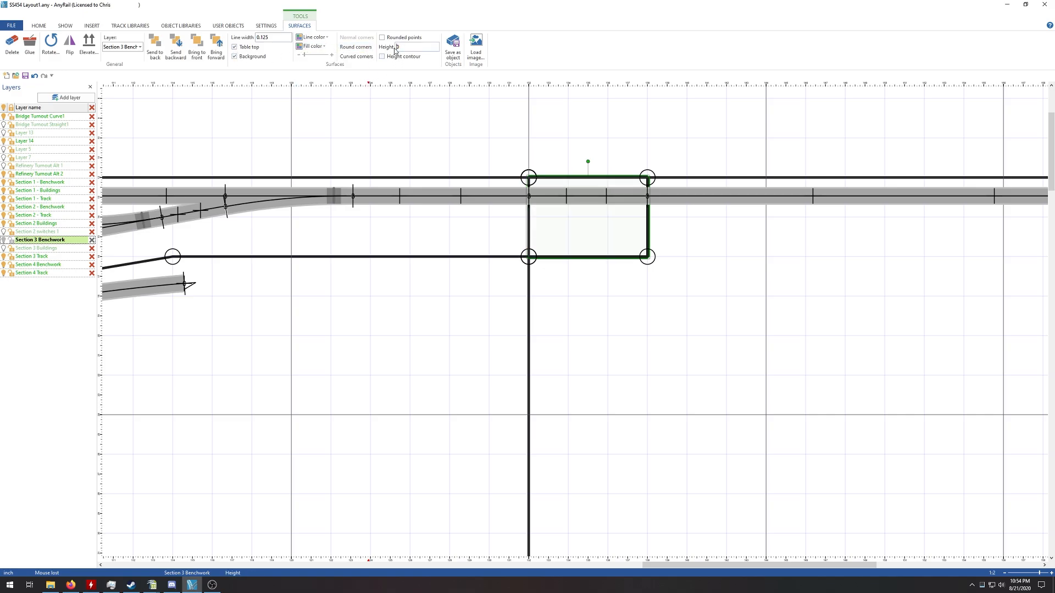
type("3")
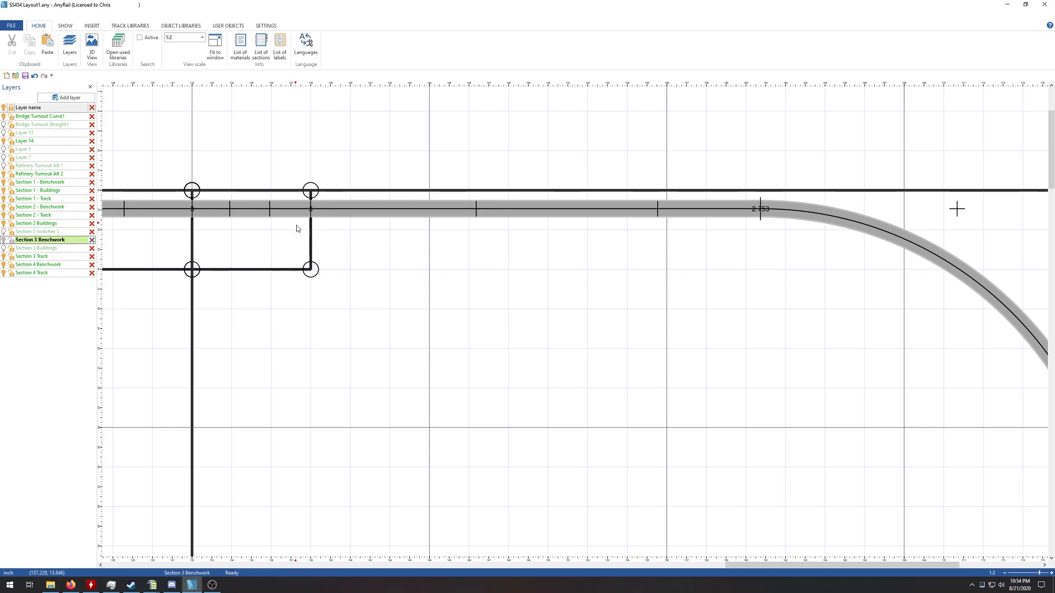
mouse_move(620, 230)
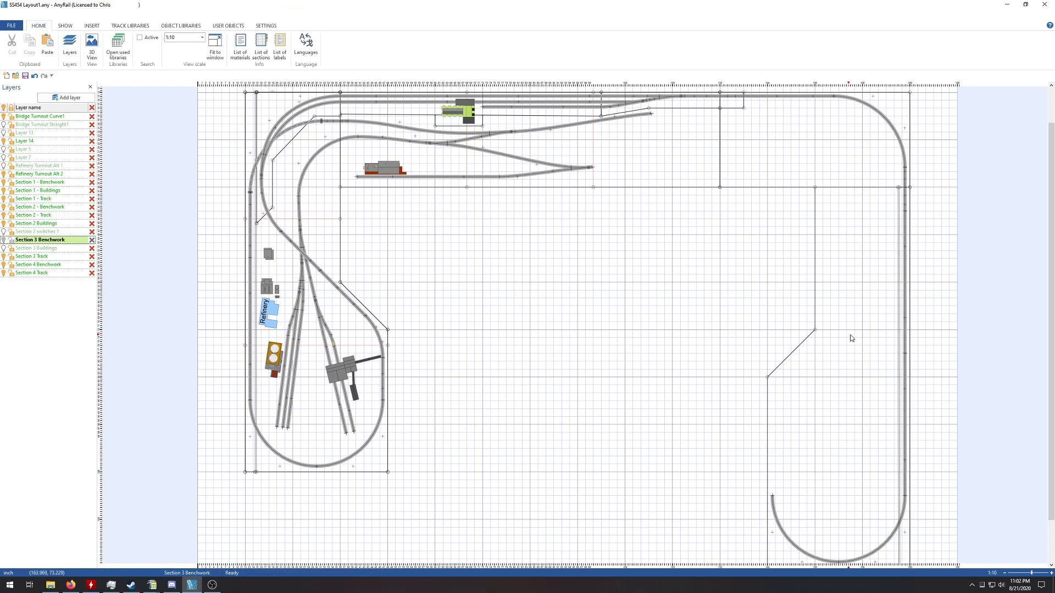
mouse_move(638, 345)
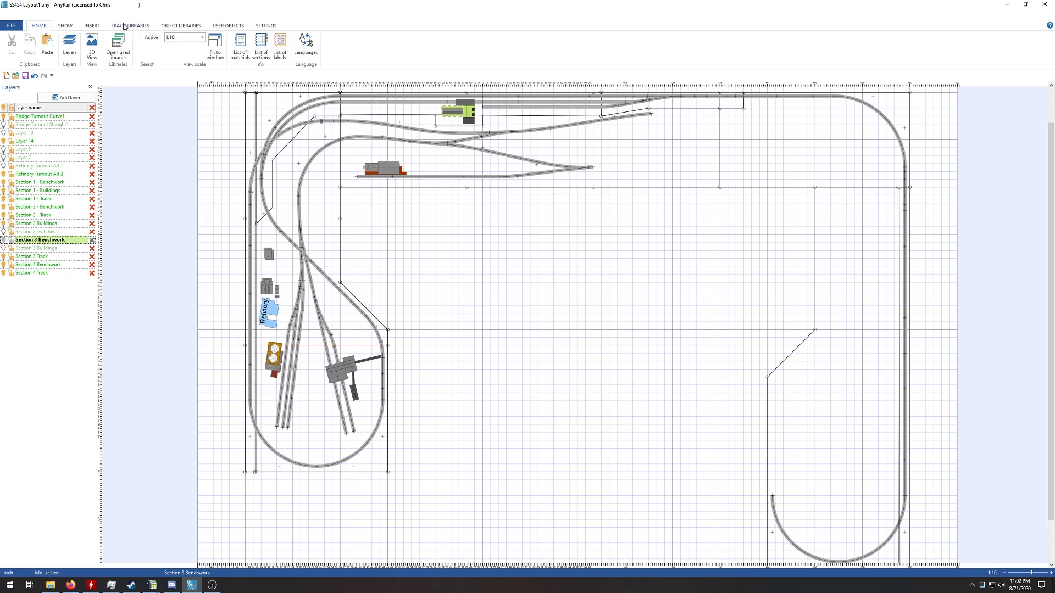
- Open the N Peco Finescale Code 55 track library beside the layout
left_click(171, 45)
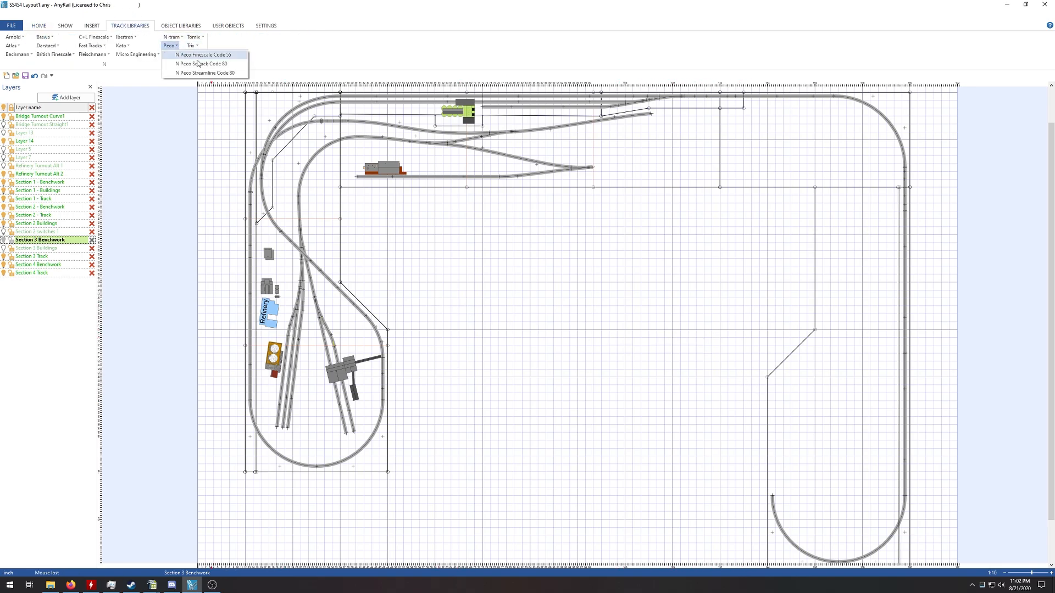
left_click(202, 54)
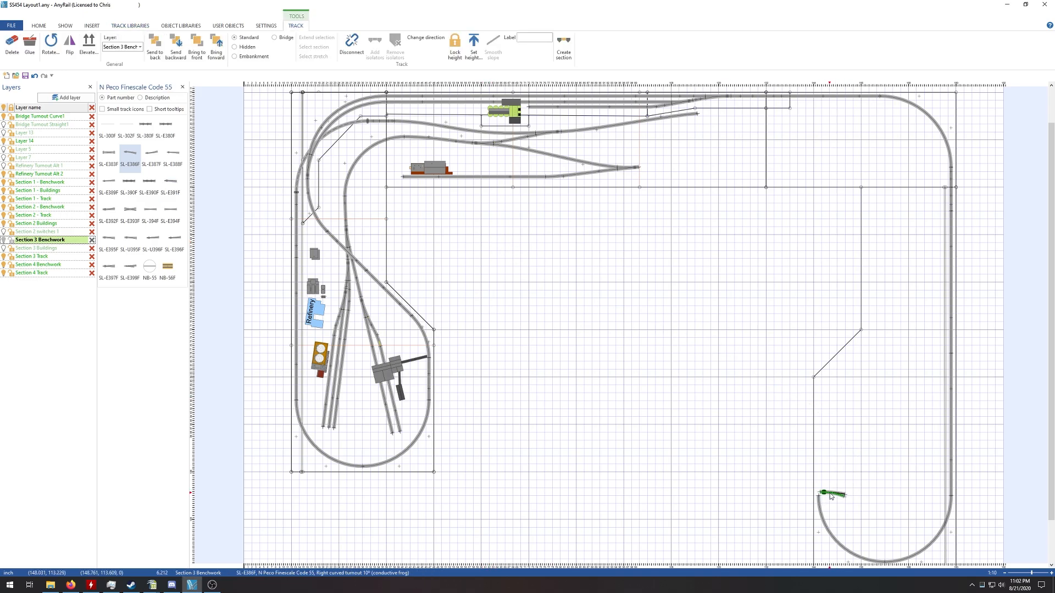
left_click(38, 26)
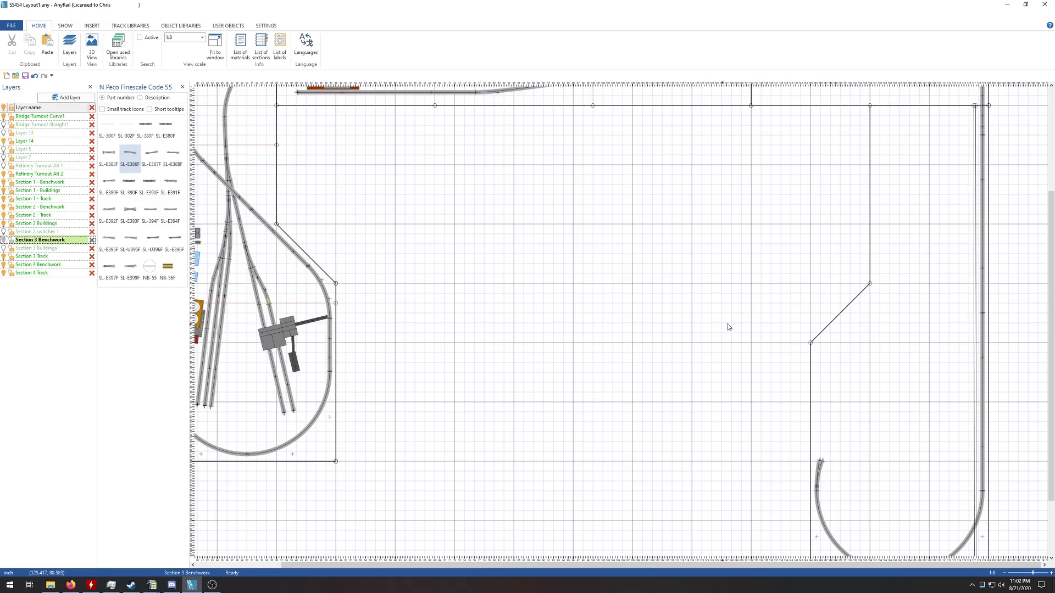
mouse_move(838, 427)
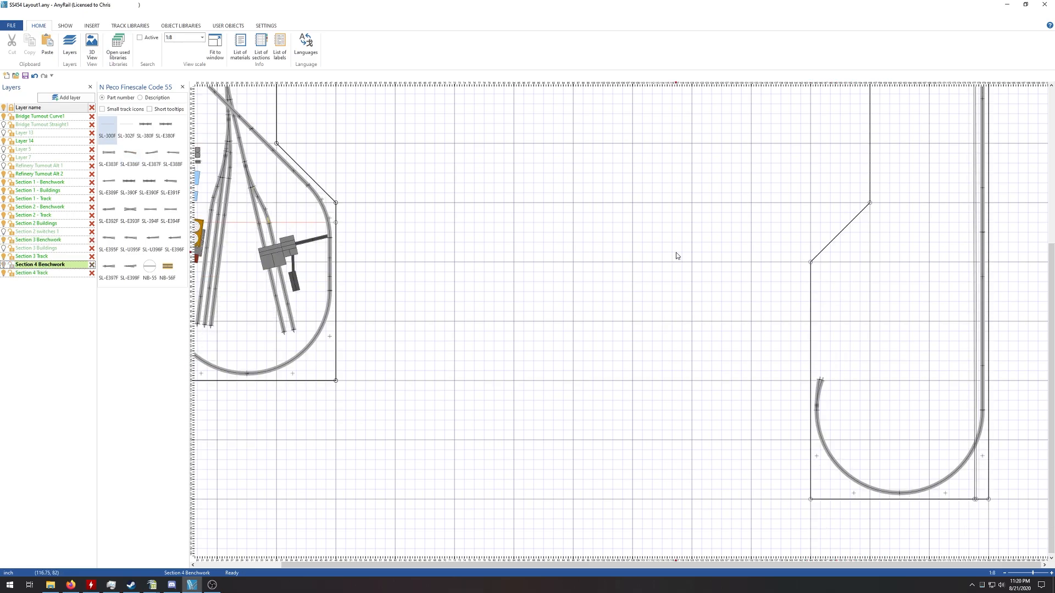
mouse_move(729, 266)
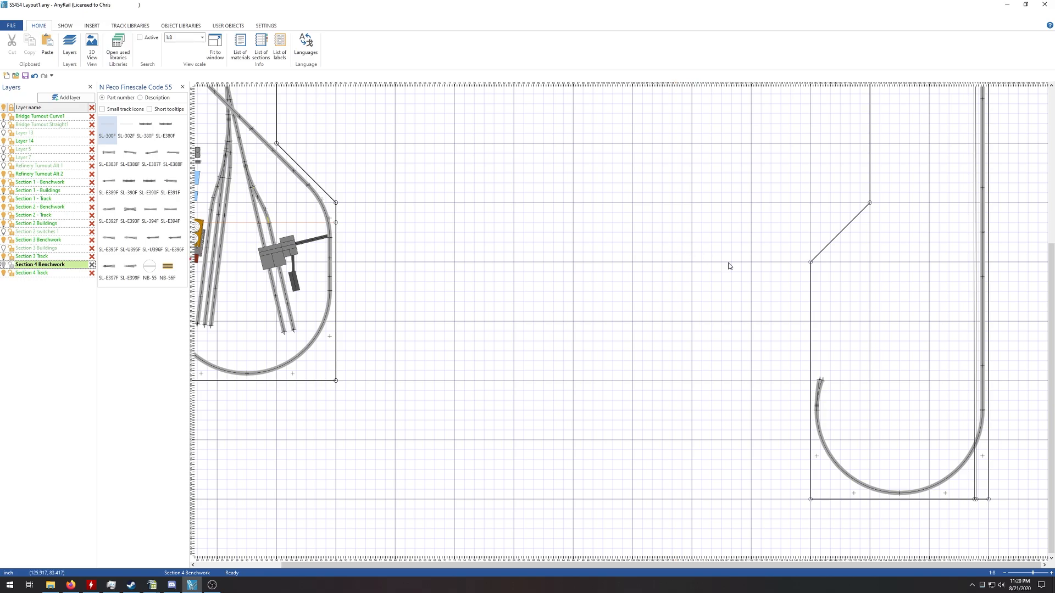
mouse_move(405, 276)
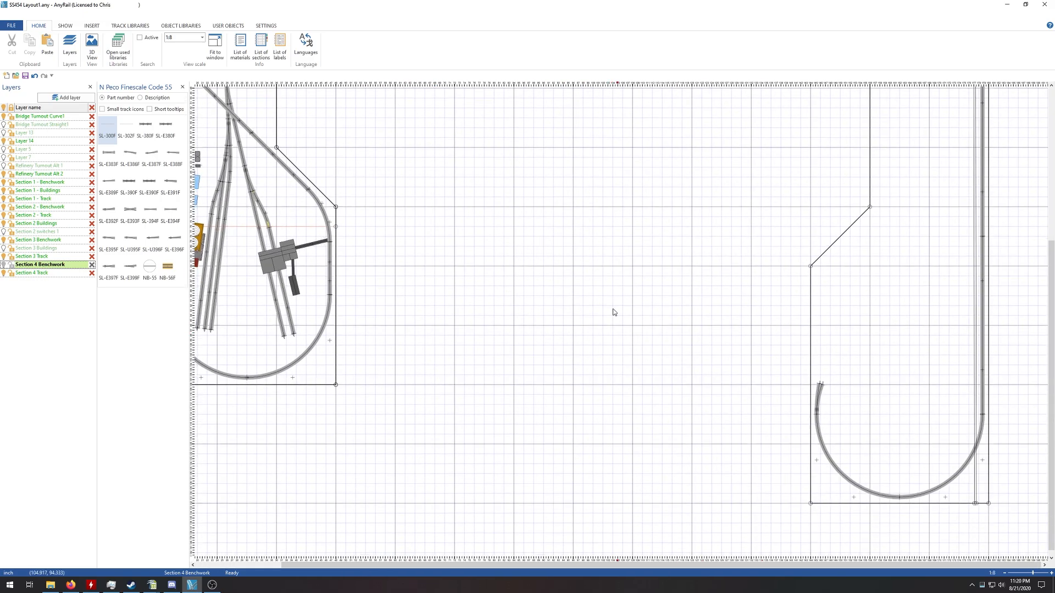
- Change the lines and surfaces snap-to-grid size from 2 to 4
left_click(265, 26)
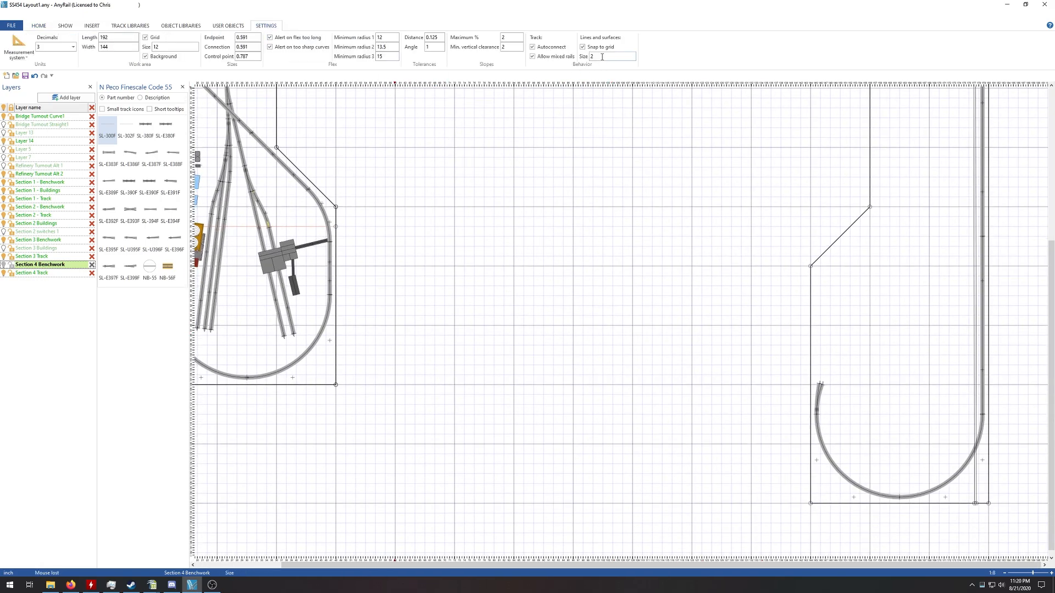
type("4")
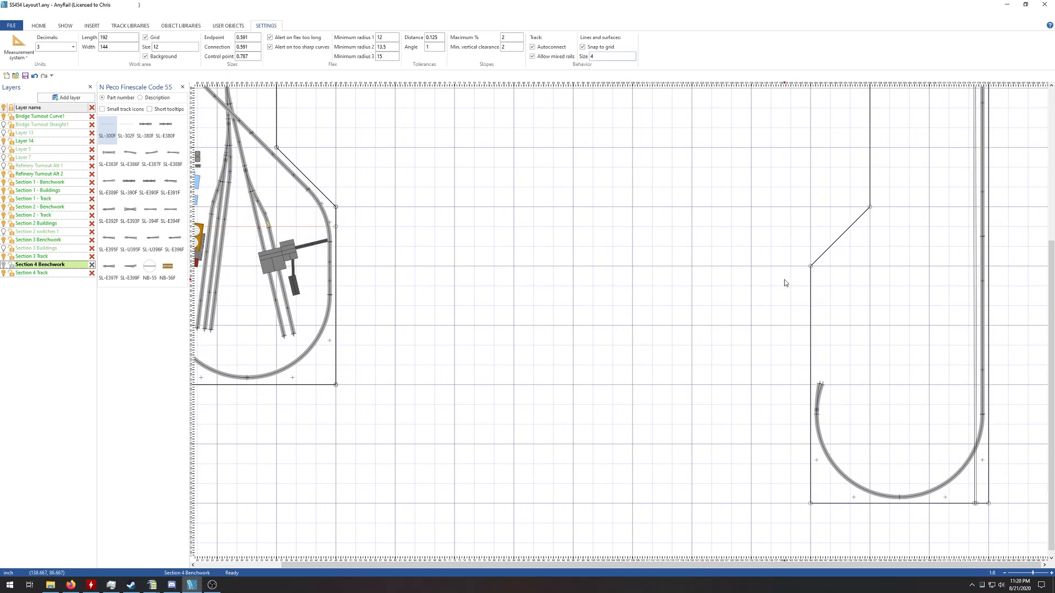
left_click(90, 26)
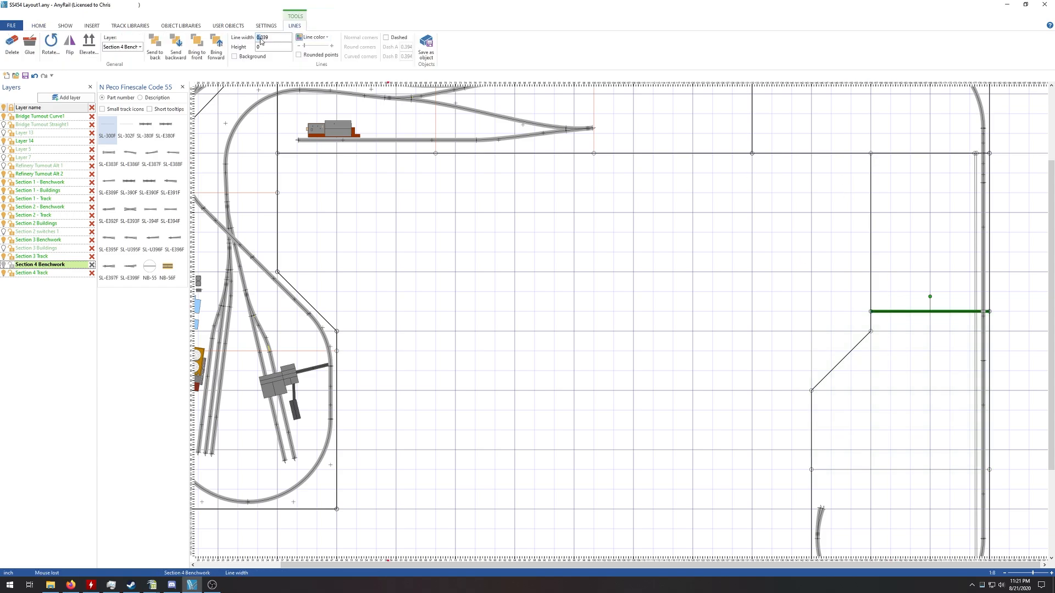
- Set the lower Section 4 benchwork line's width to 1.75, then deselect it
type(".063")
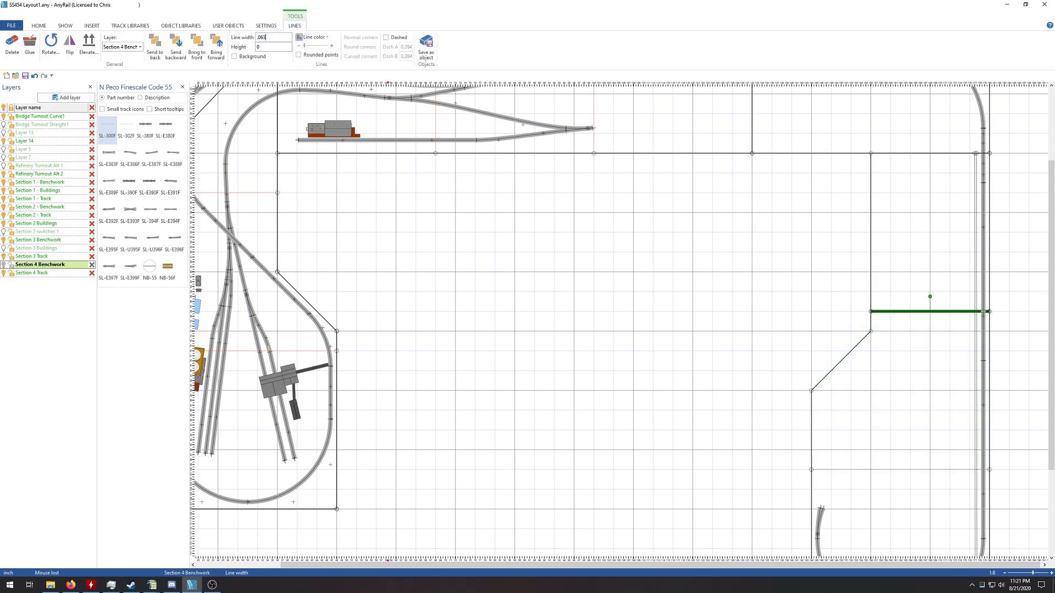
left_click(325, 37)
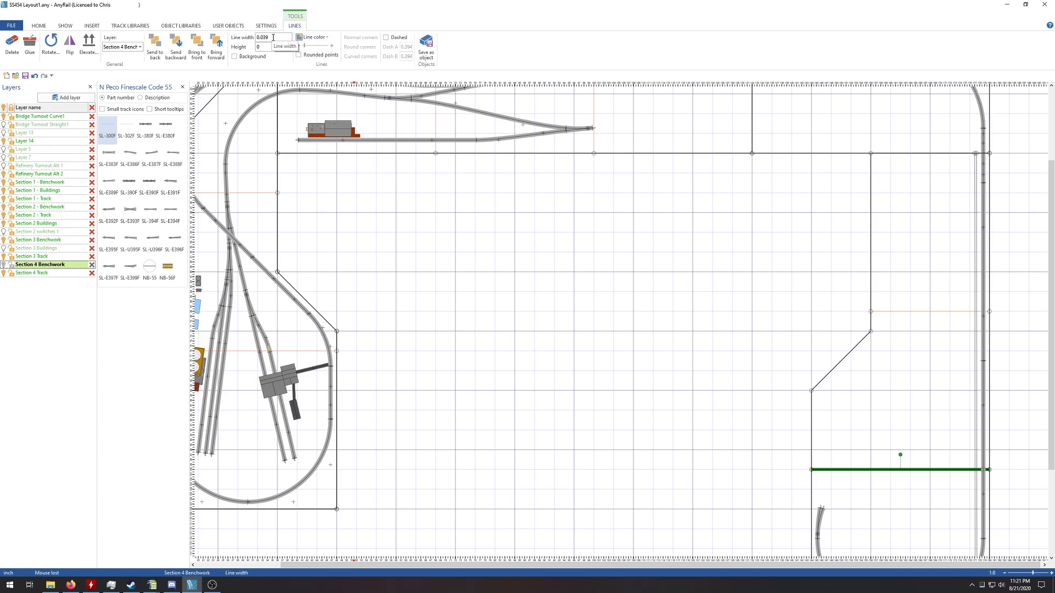
left_click(312, 37)
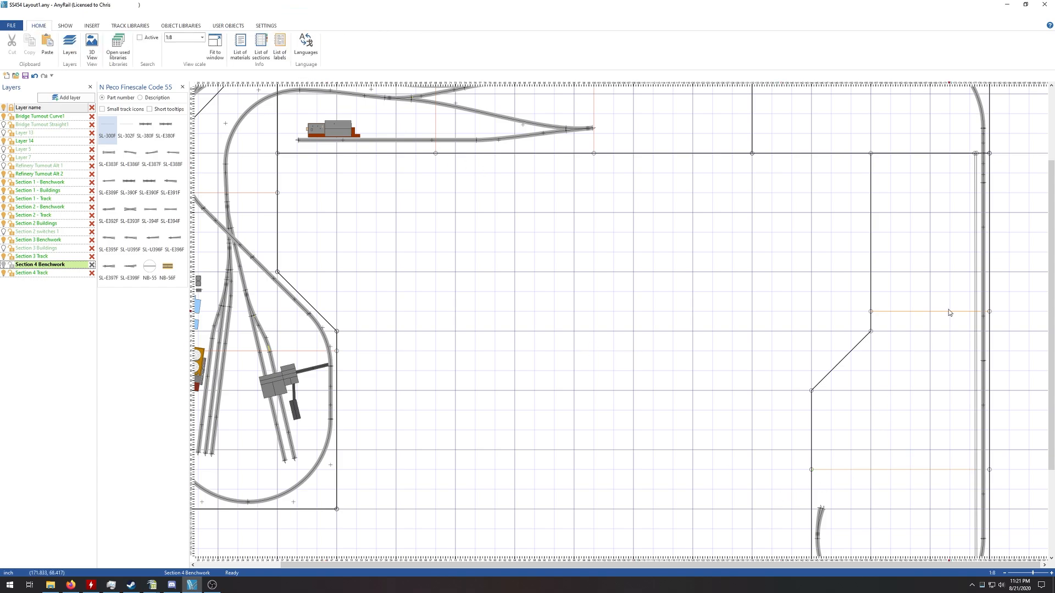
mouse_move(952, 321)
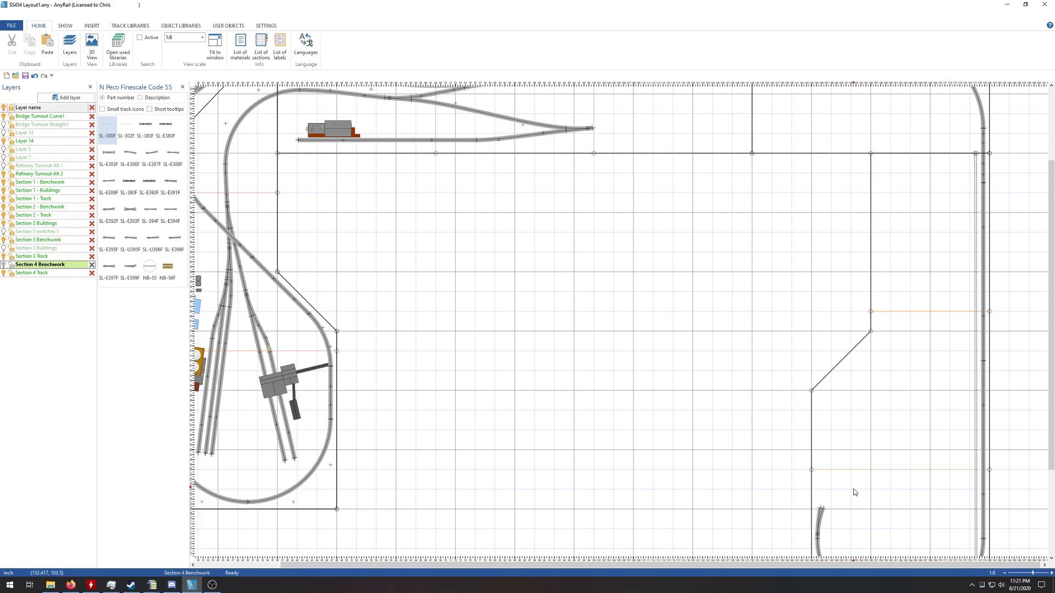
mouse_move(842, 453)
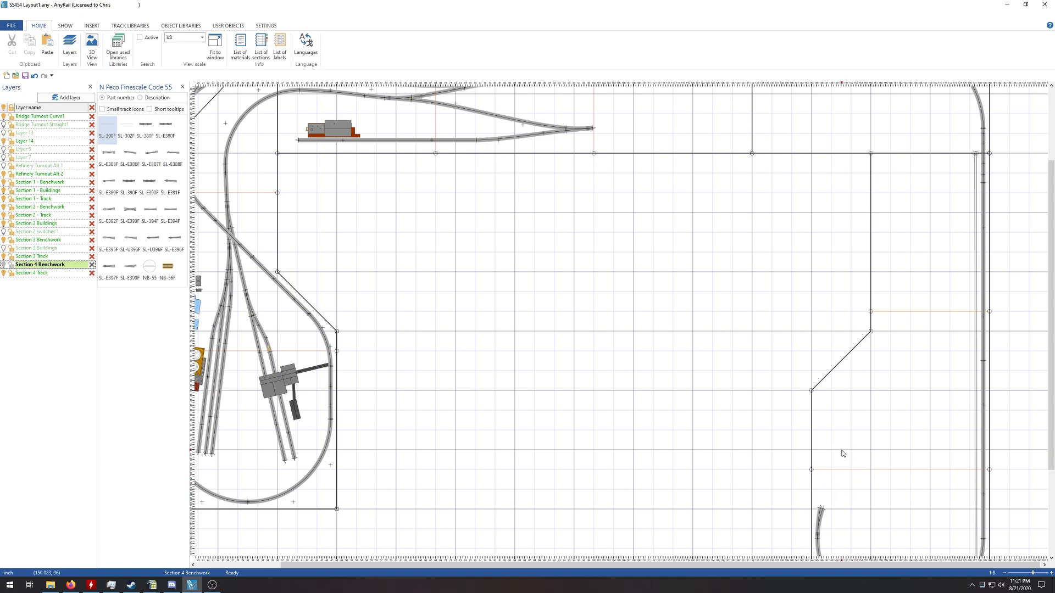
mouse_move(872, 482)
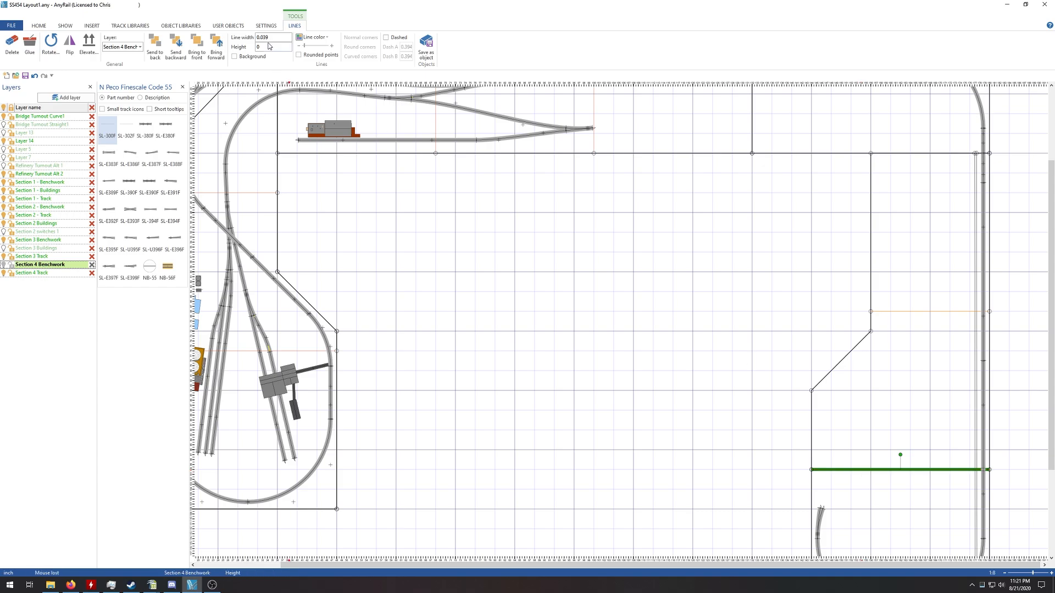
left_click(263, 37)
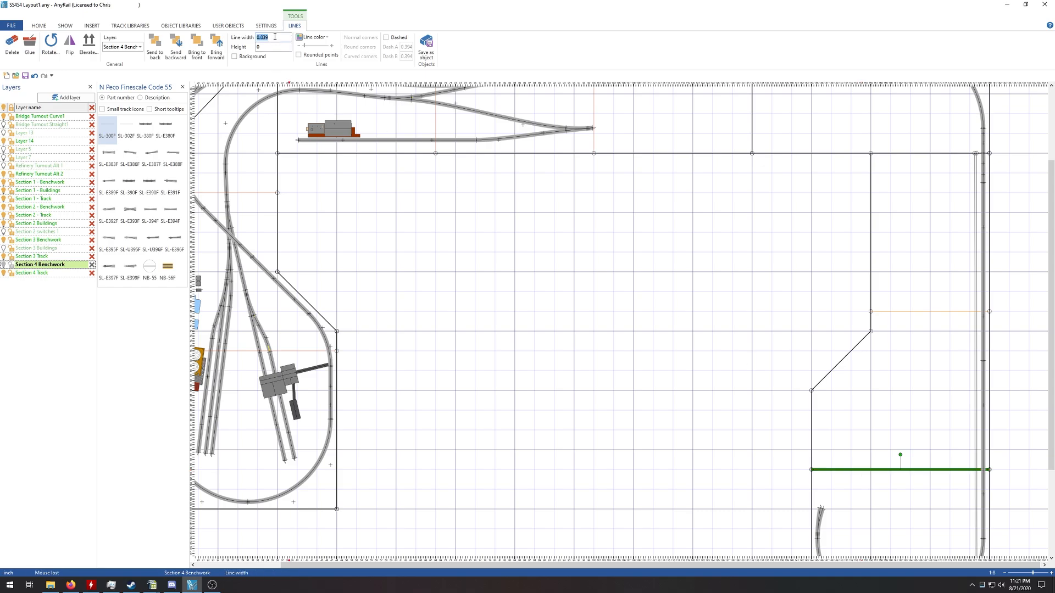
type("1.75")
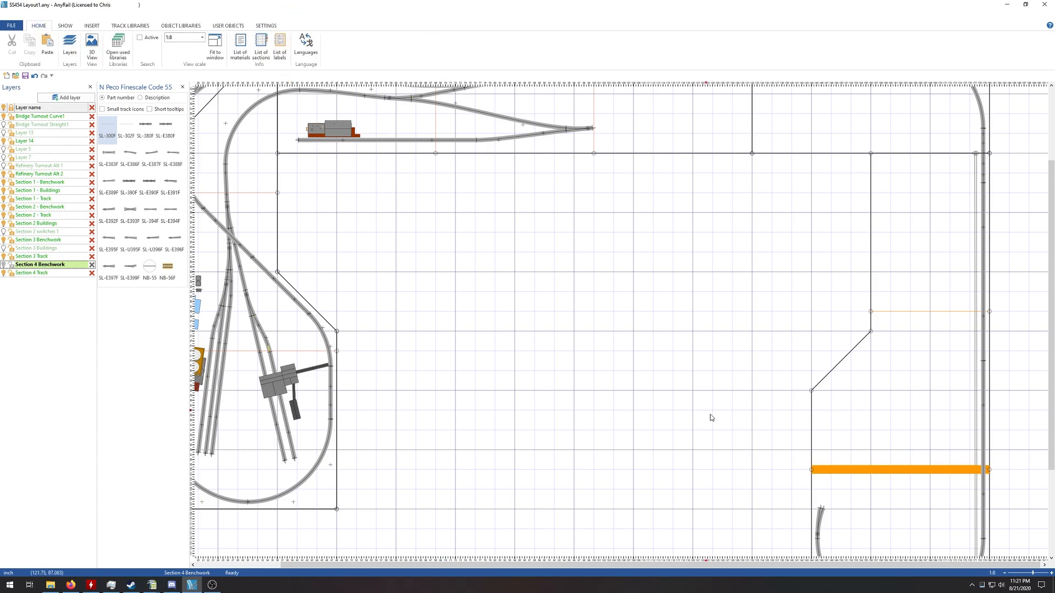
mouse_move(851, 482)
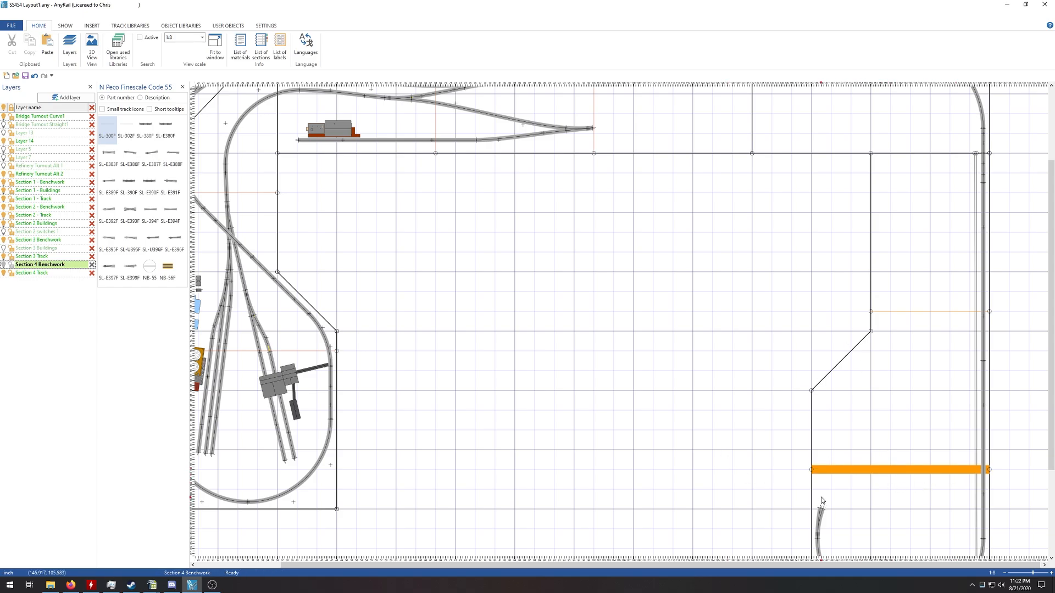
left_click(898, 470)
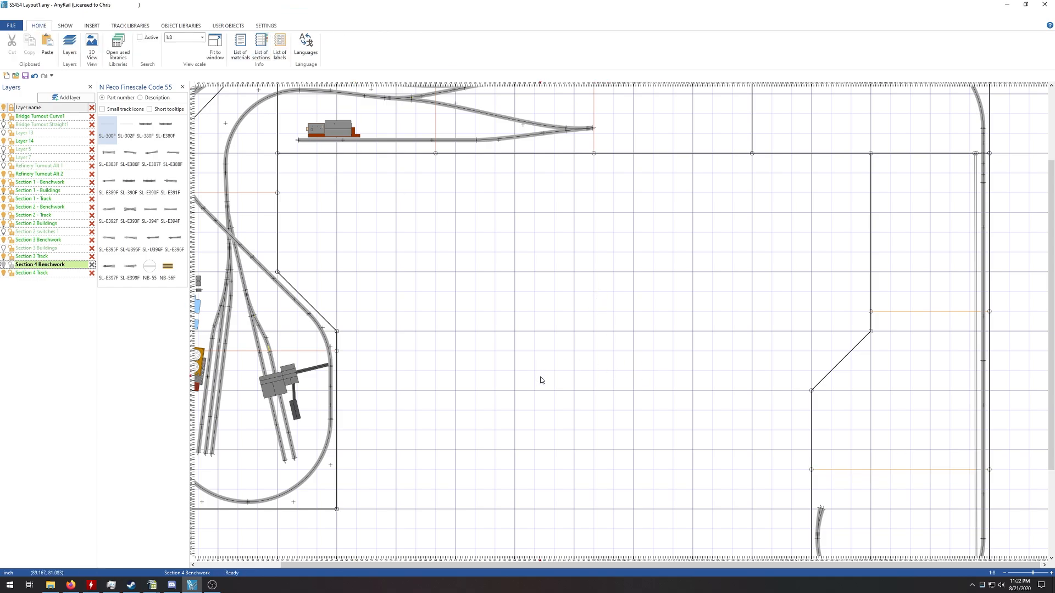
mouse_move(672, 387)
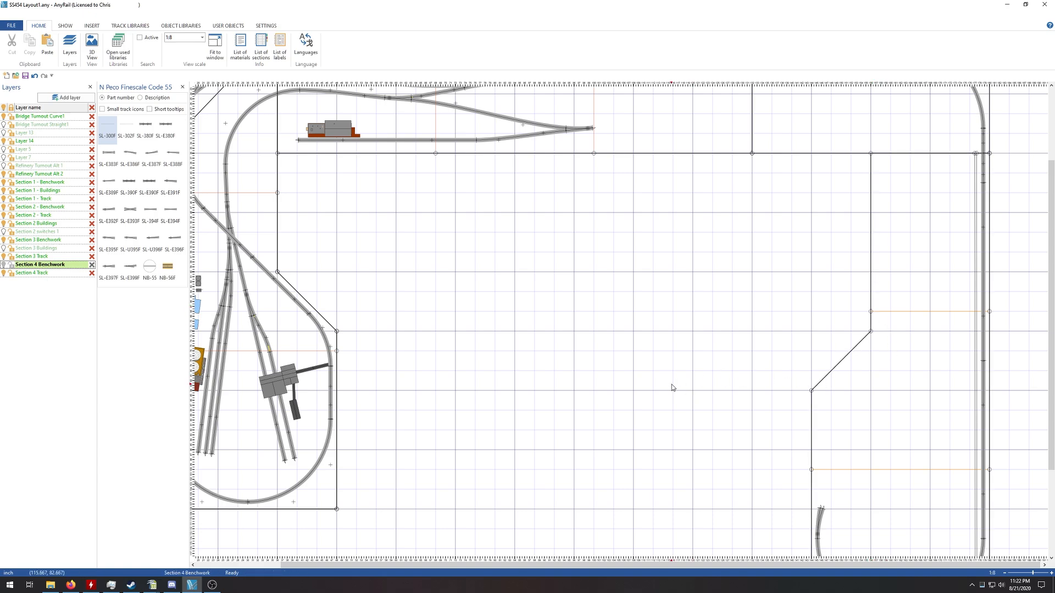
mouse_move(728, 415)
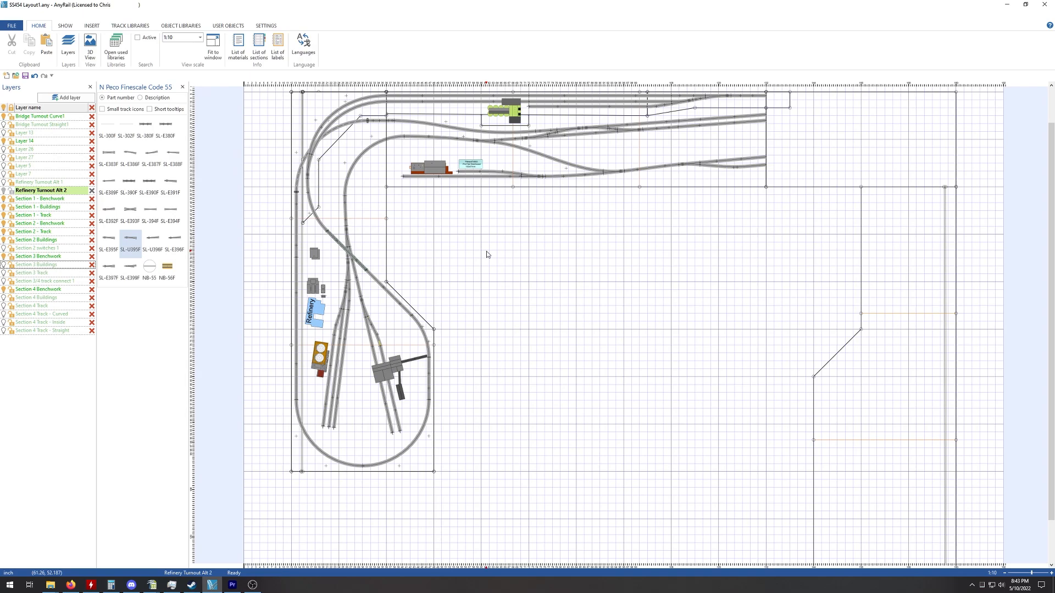
mouse_move(596, 315)
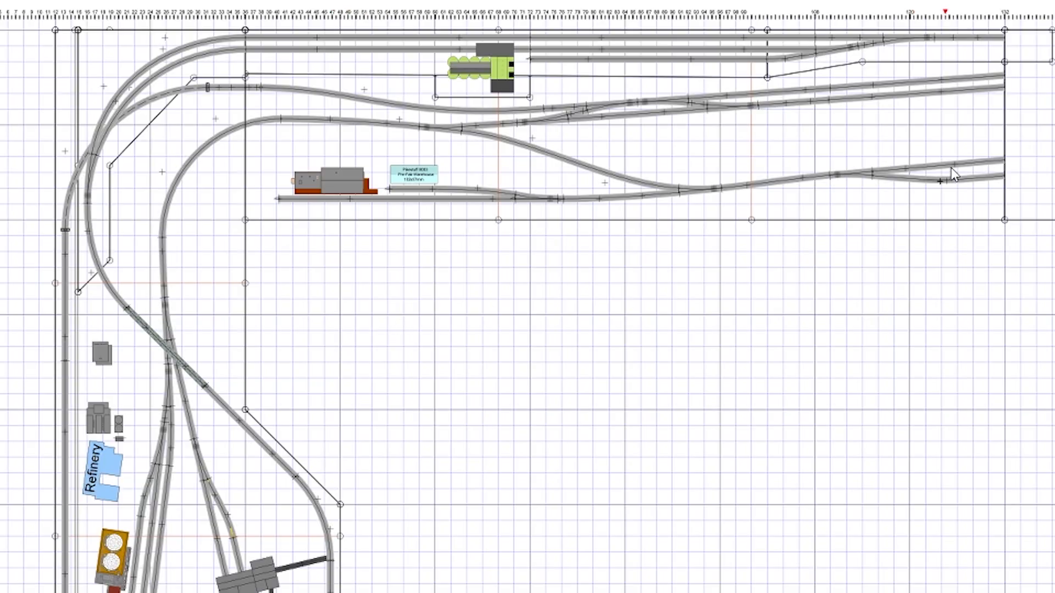
mouse_move(328, 156)
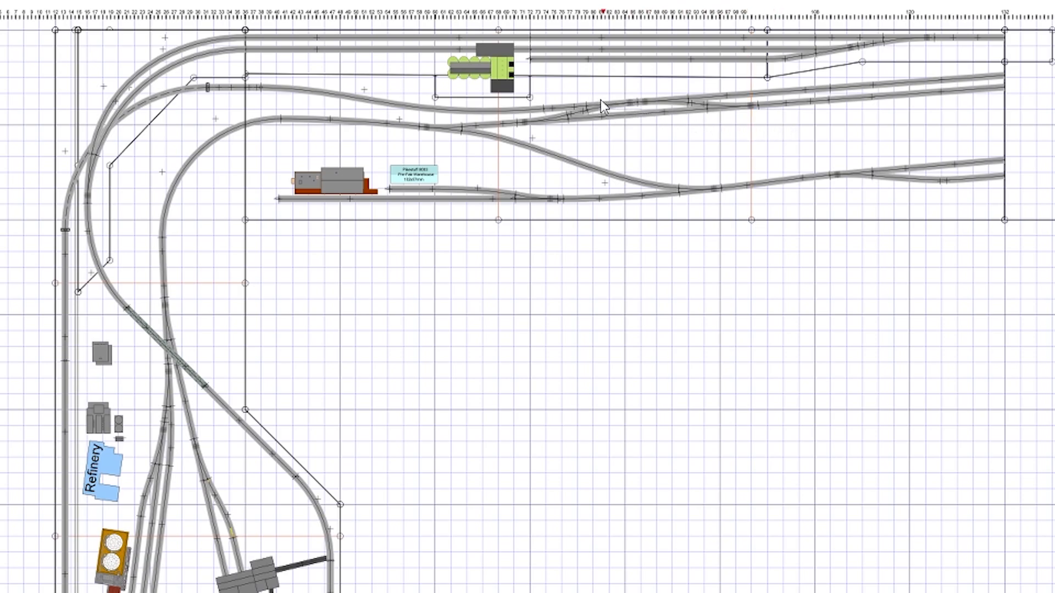
mouse_move(853, 115)
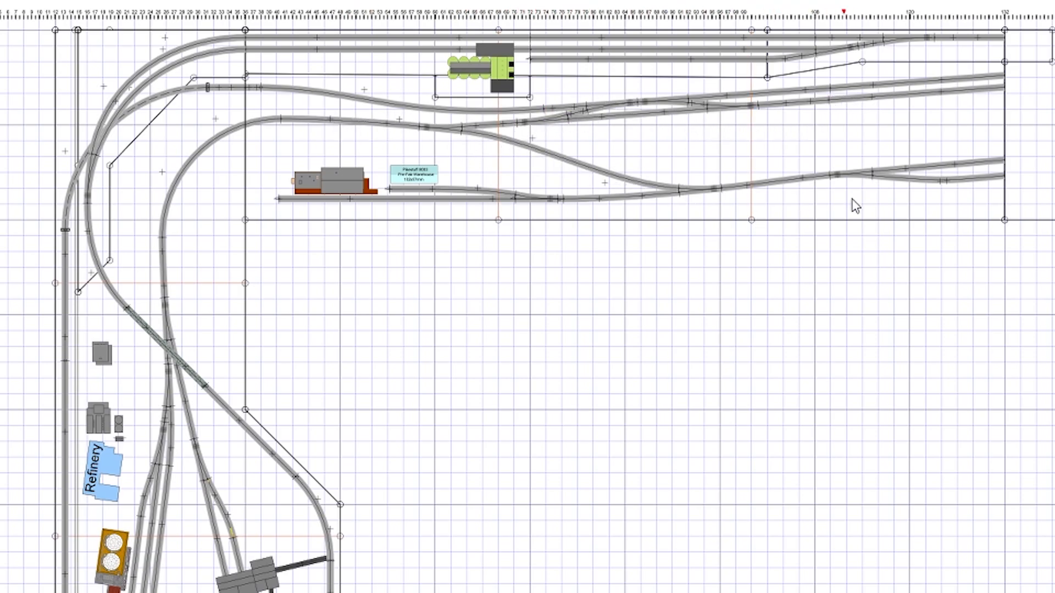
mouse_move(603, 220)
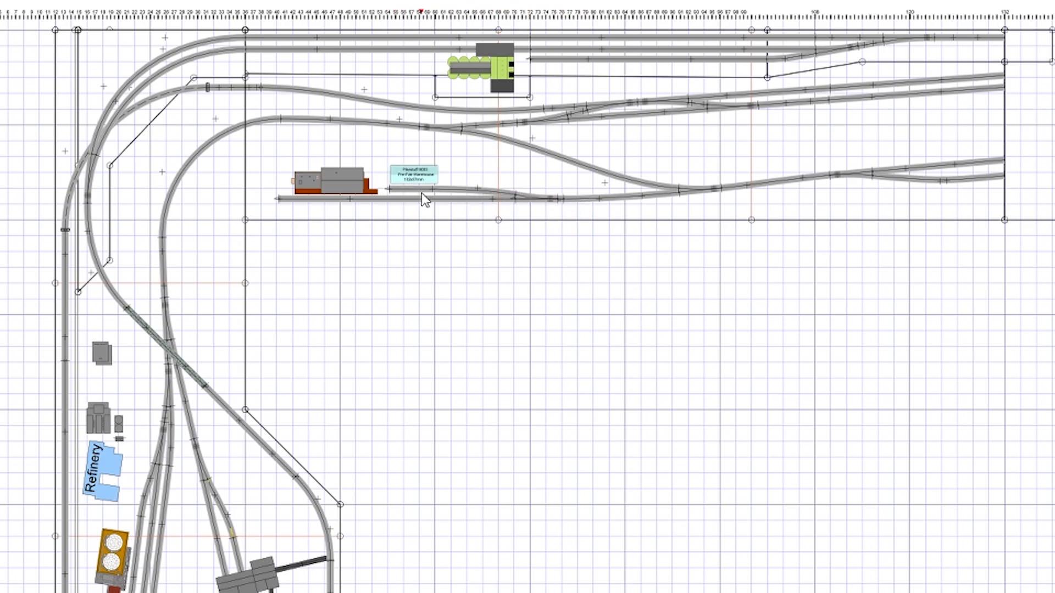
mouse_move(417, 199)
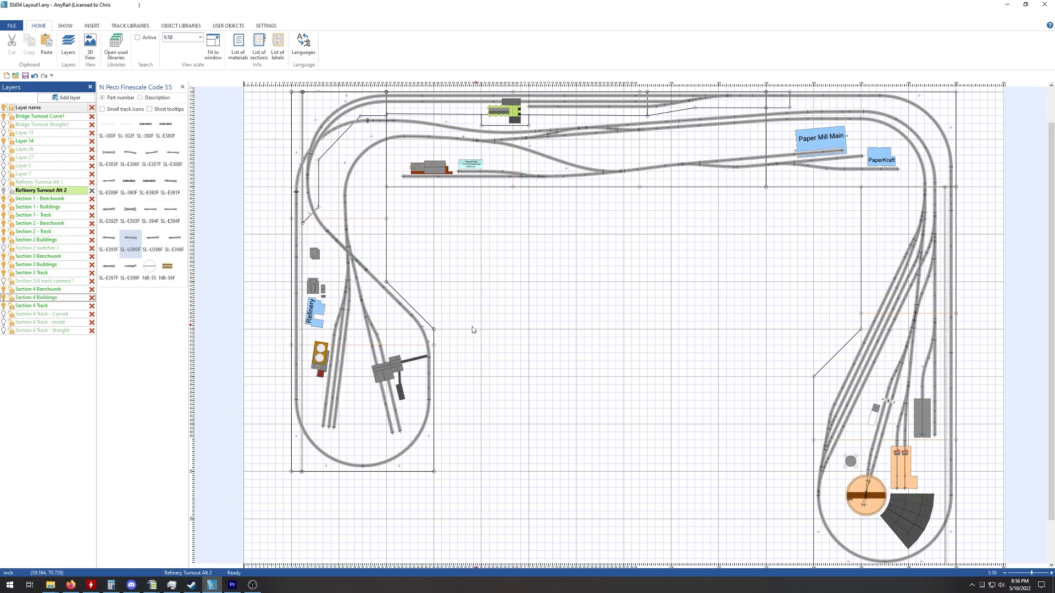
mouse_move(656, 374)
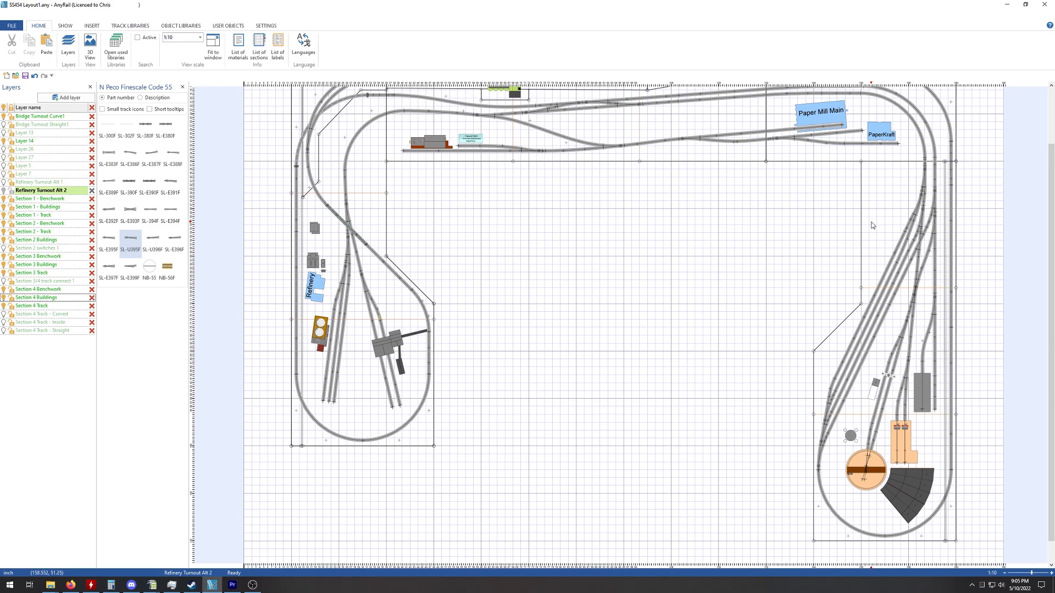
mouse_move(889, 211)
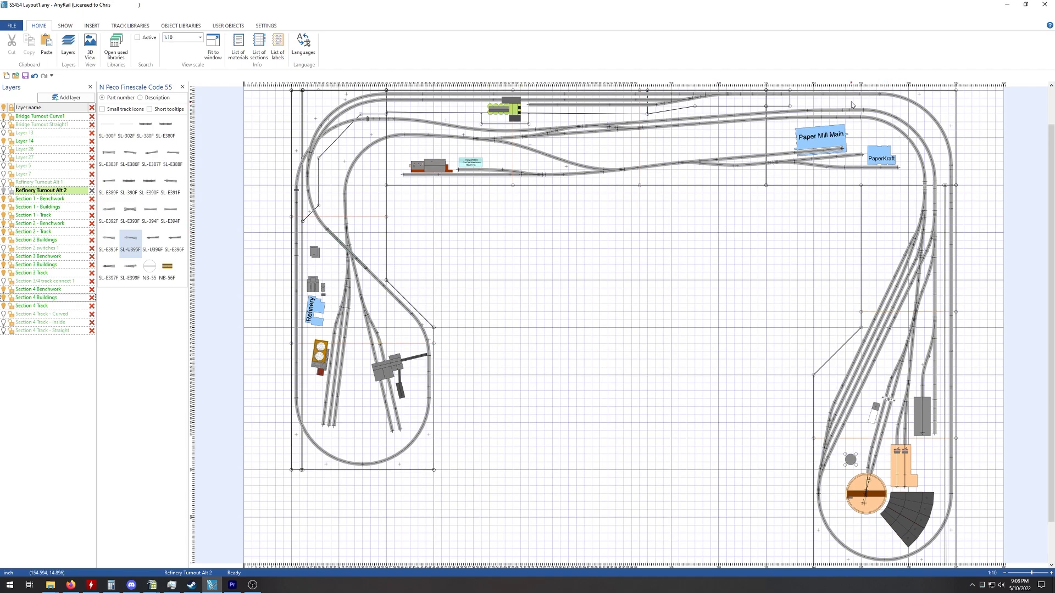
mouse_move(778, 129)
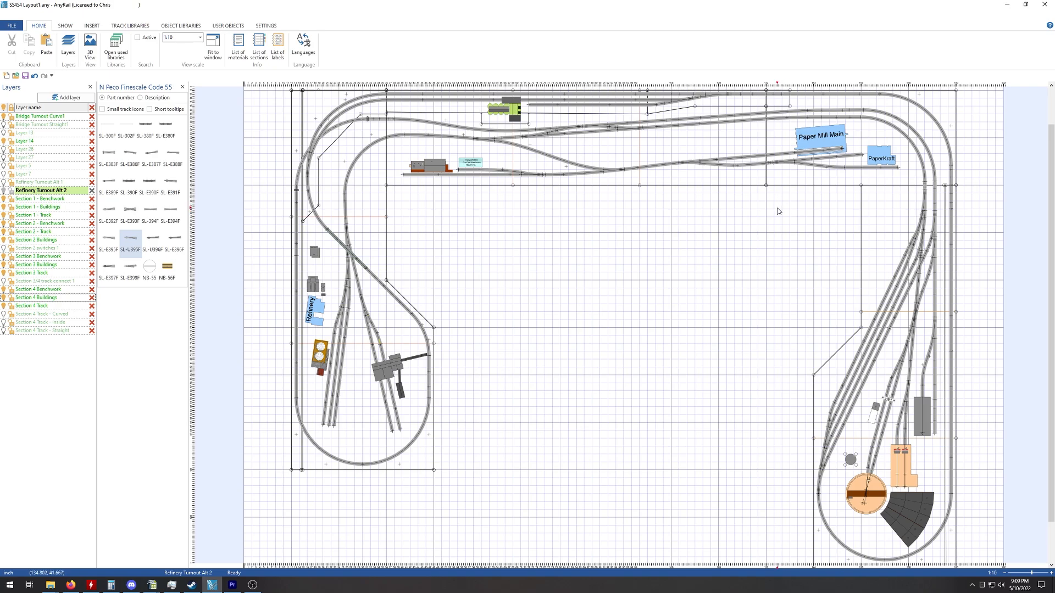
mouse_move(772, 172)
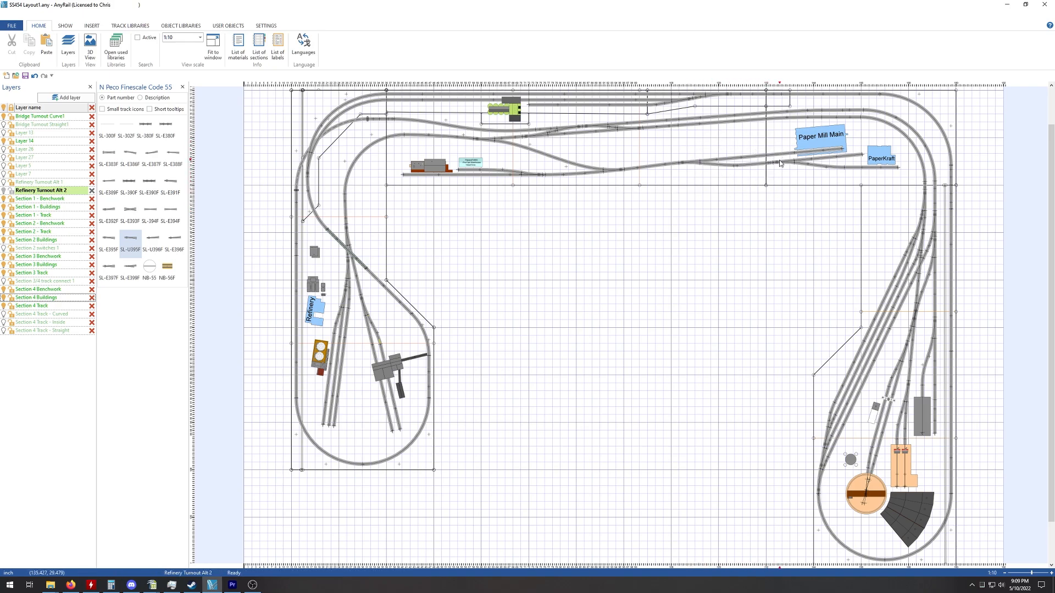
mouse_move(790, 158)
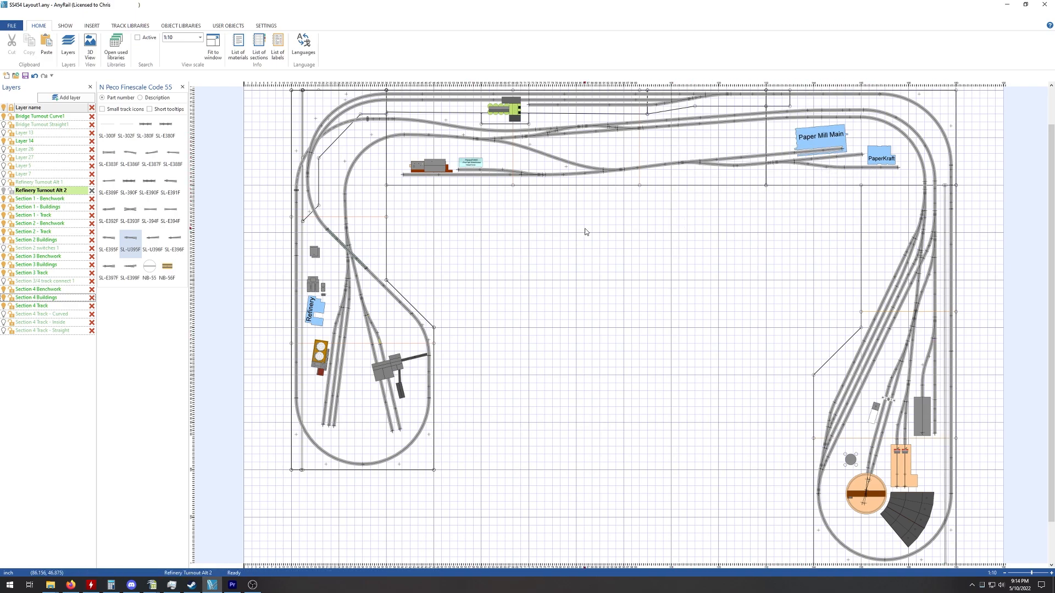
mouse_move(812, 478)
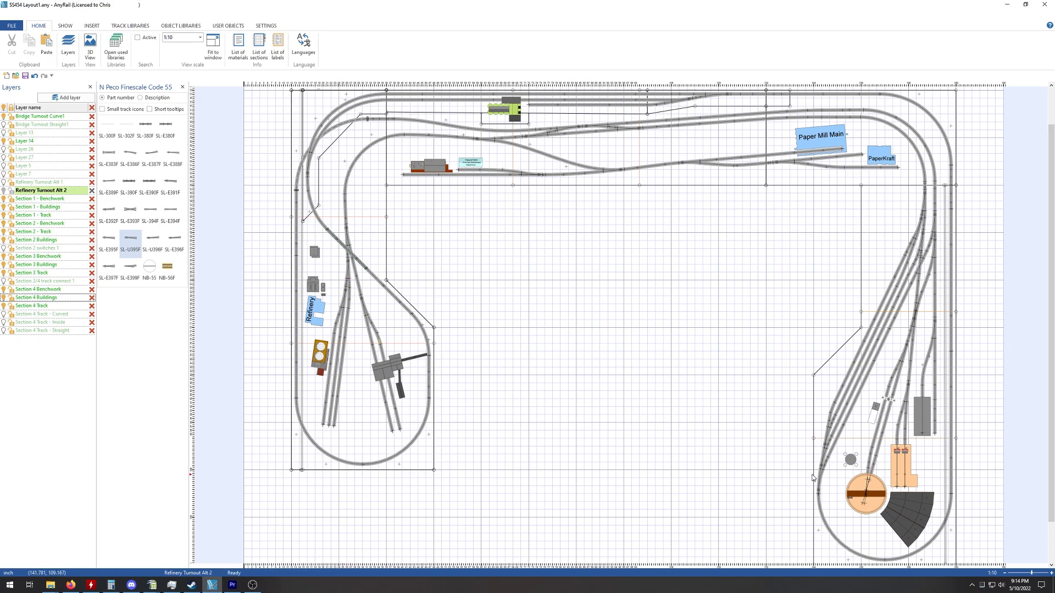
mouse_move(738, 450)
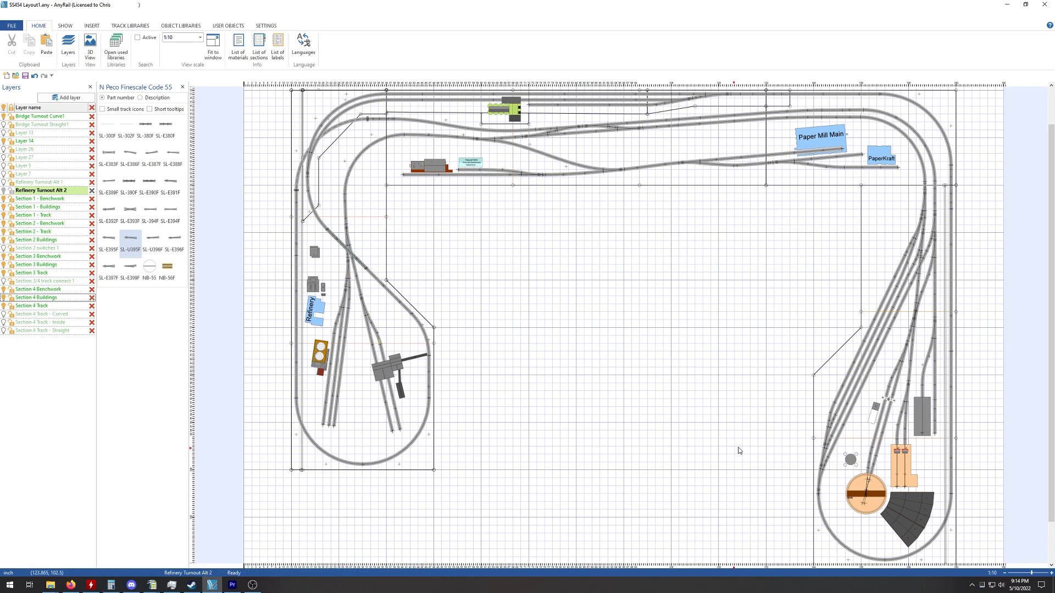
mouse_move(730, 161)
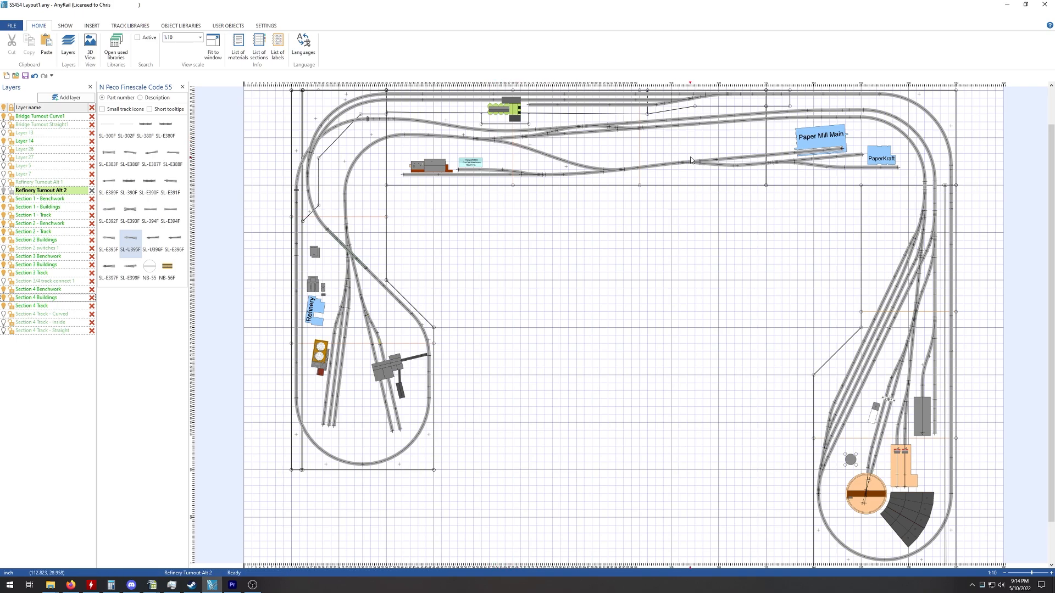
mouse_move(733, 158)
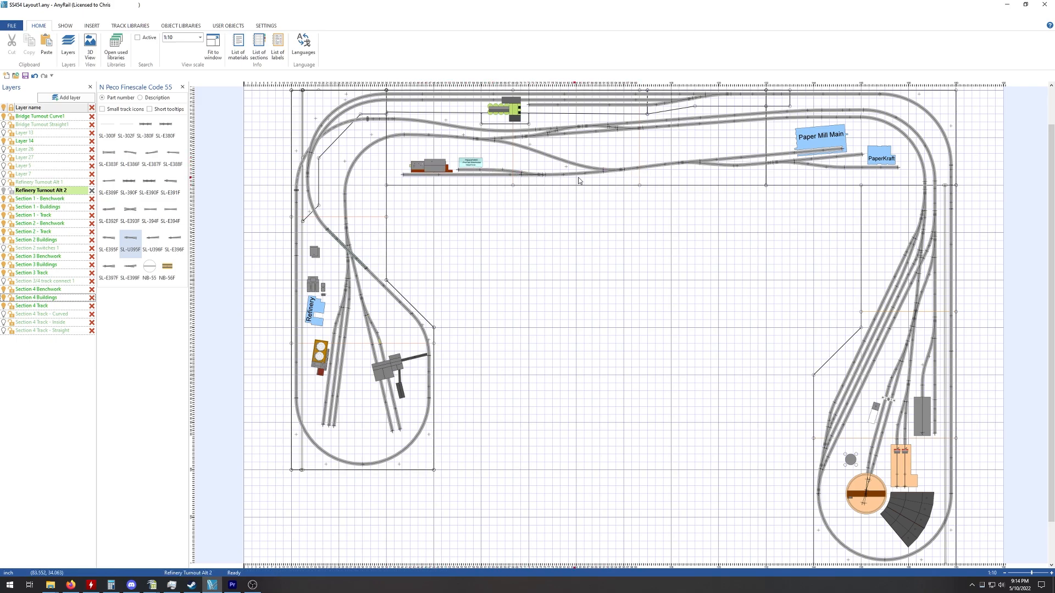
mouse_move(403, 141)
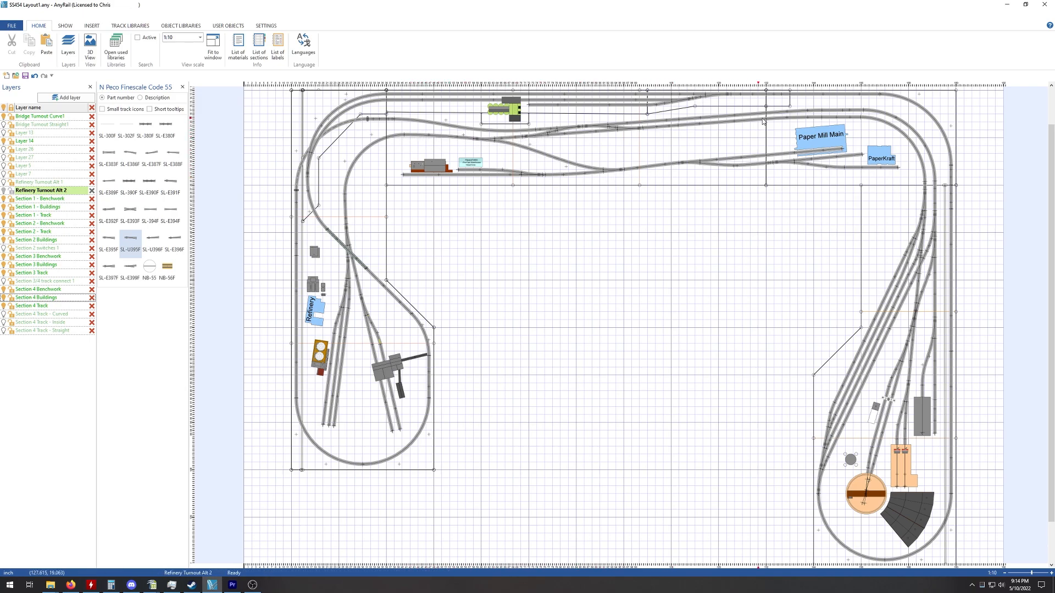
mouse_move(528, 139)
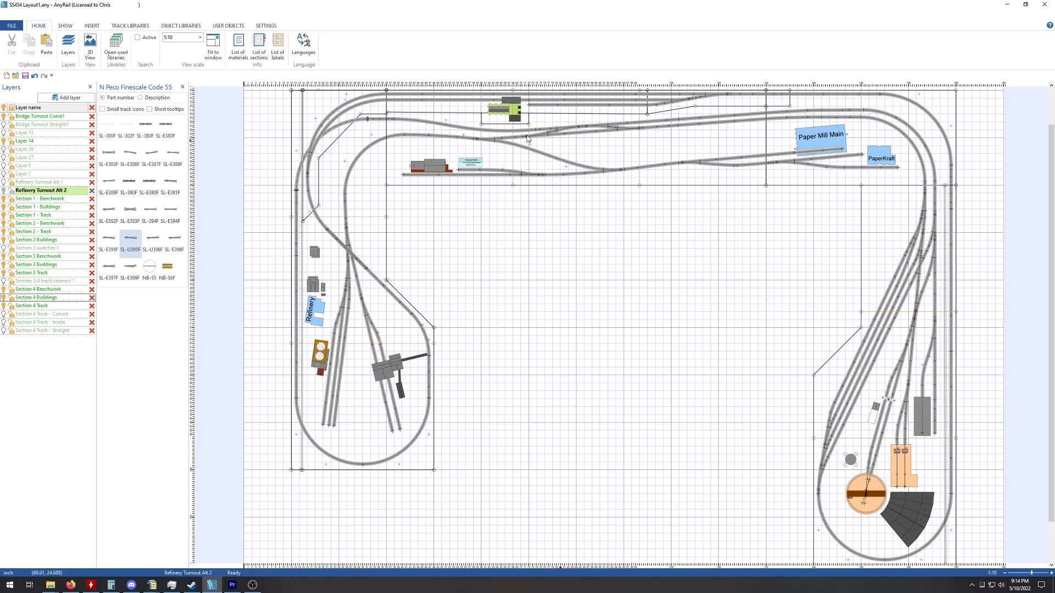
mouse_move(554, 275)
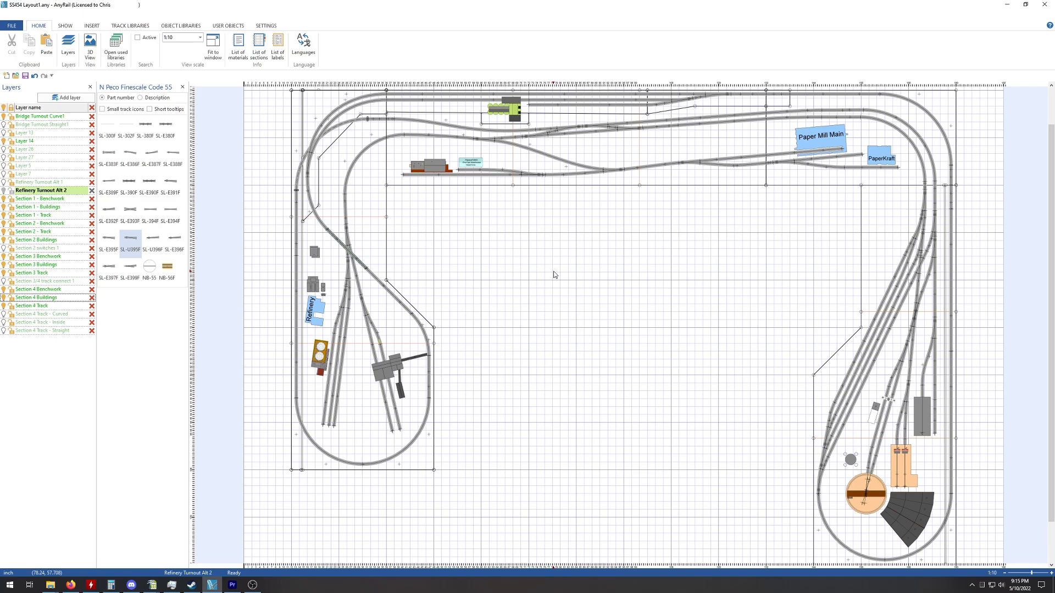
mouse_move(706, 382)
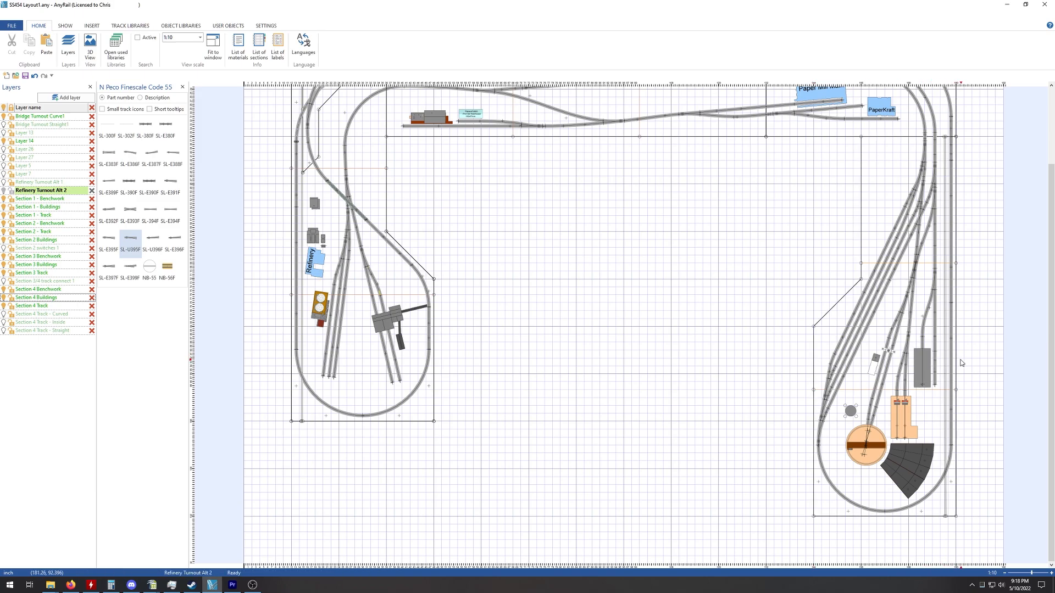
mouse_move(954, 363)
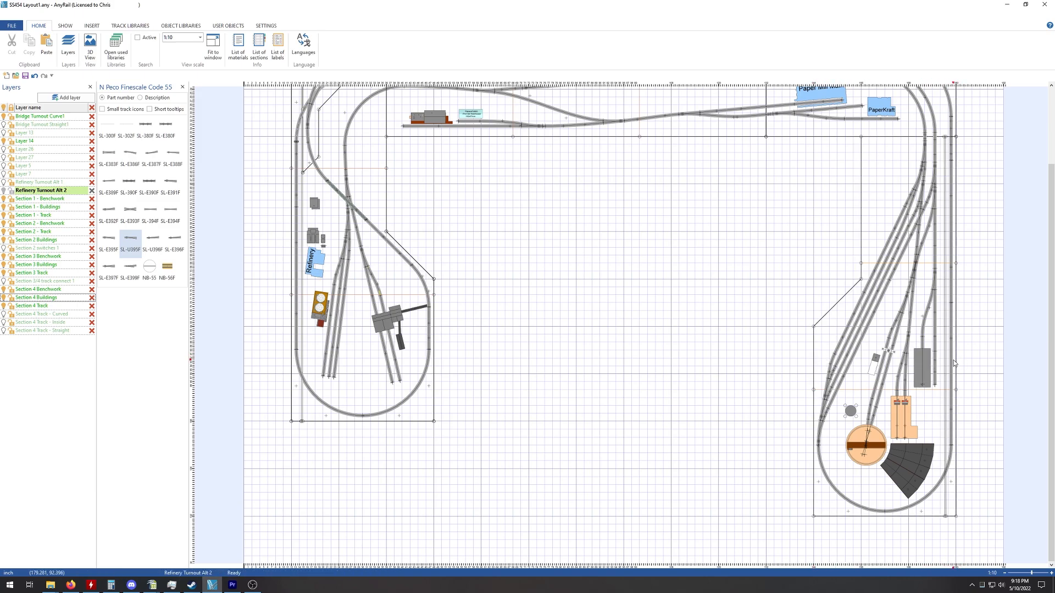
mouse_move(796, 363)
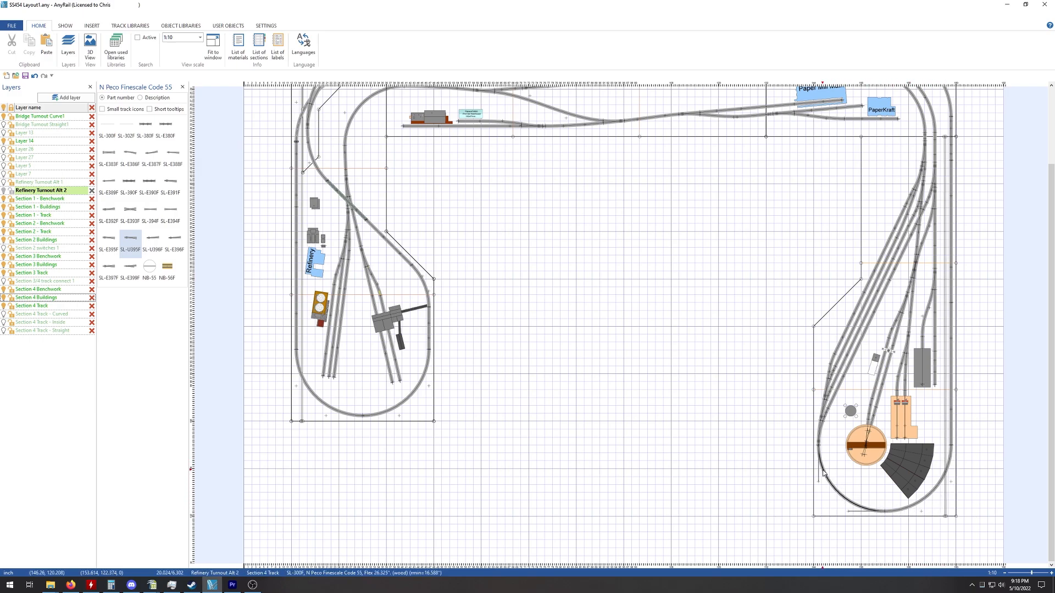
mouse_move(827, 476)
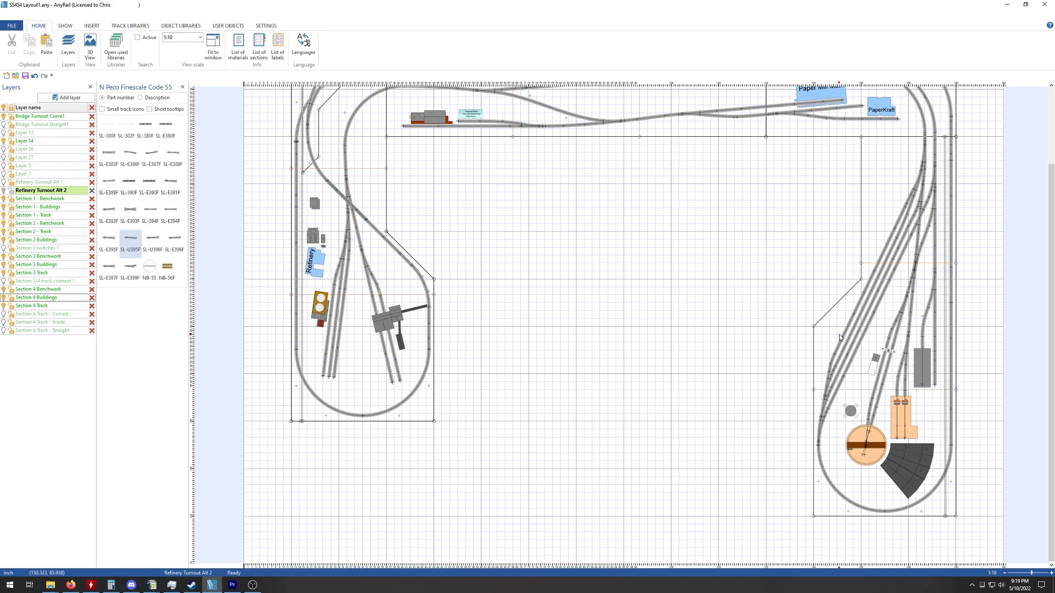
mouse_move(818, 362)
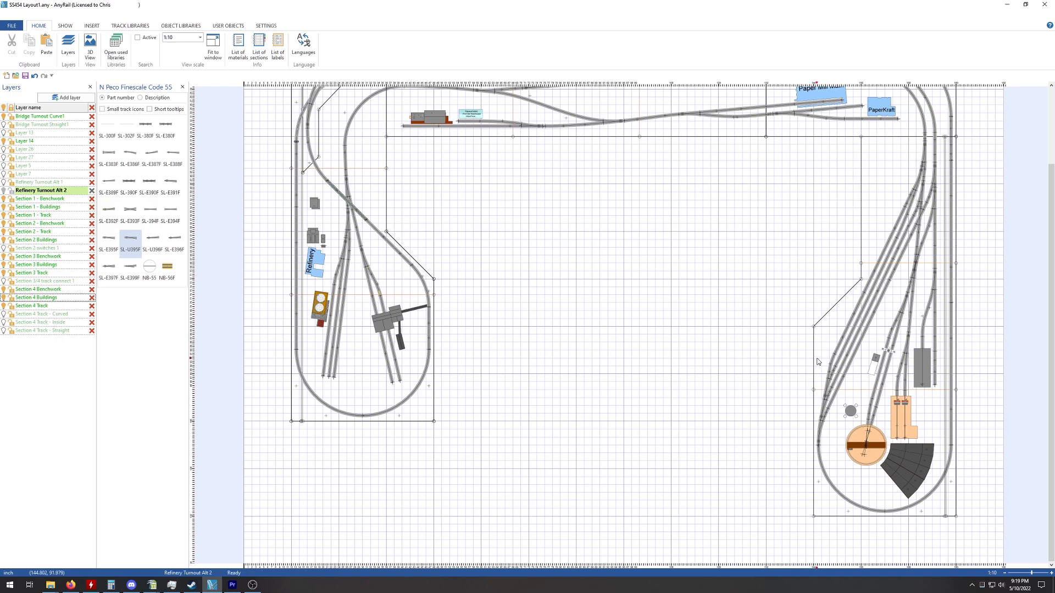
left_click(815, 358)
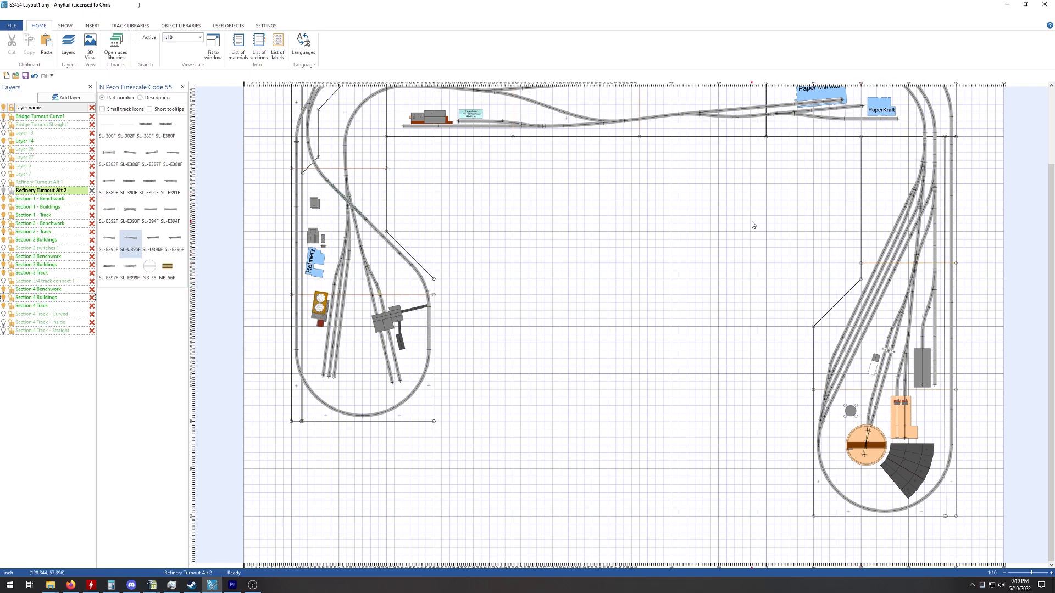
mouse_move(769, 219)
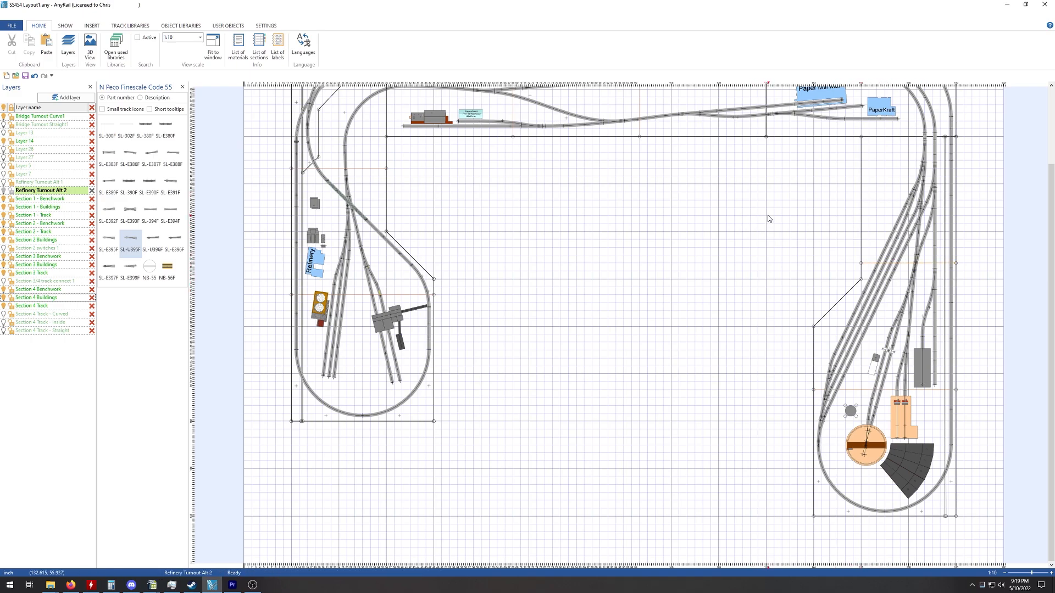